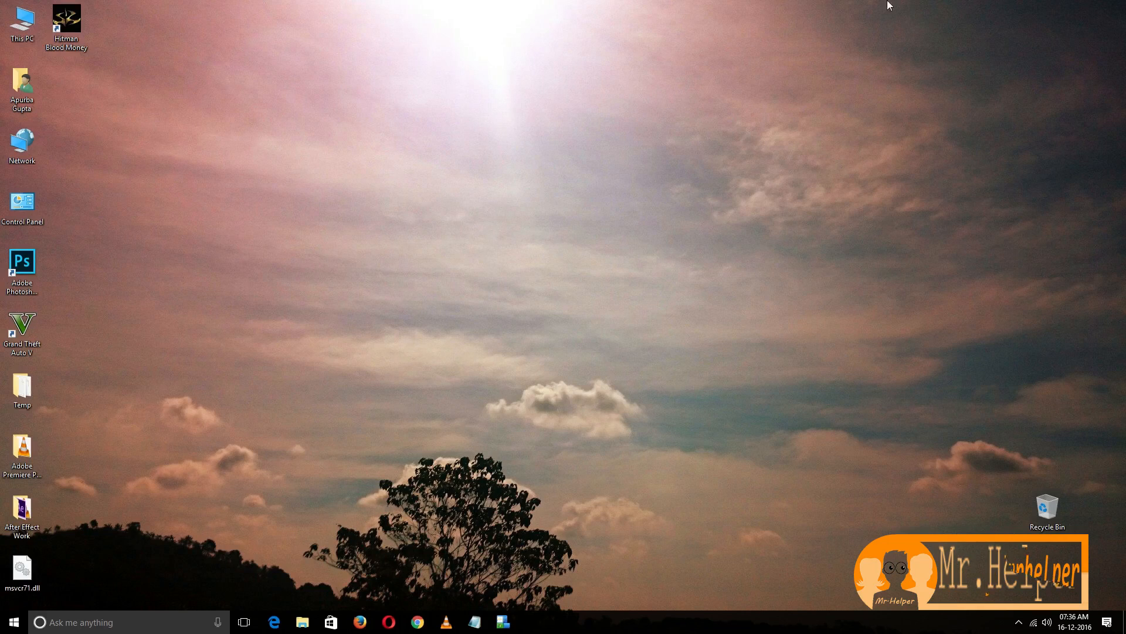
- Launch Hitman Blood Money from its desktop shortcut, bringing up the missing MSVCR71.dll error
double_click(66, 23)
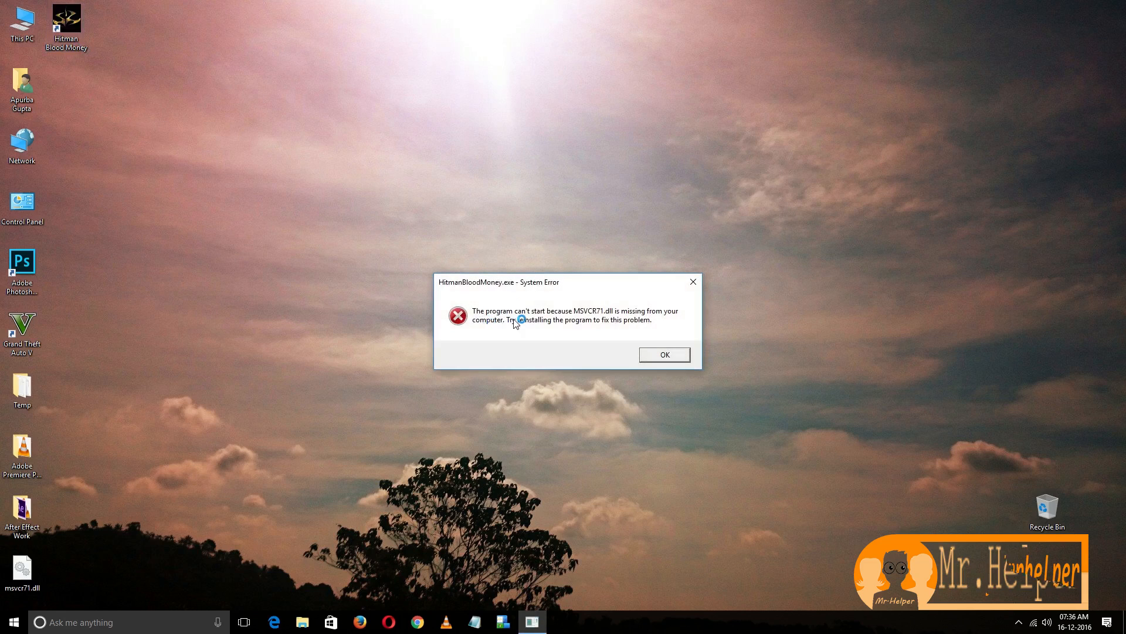
mouse_move(583, 319)
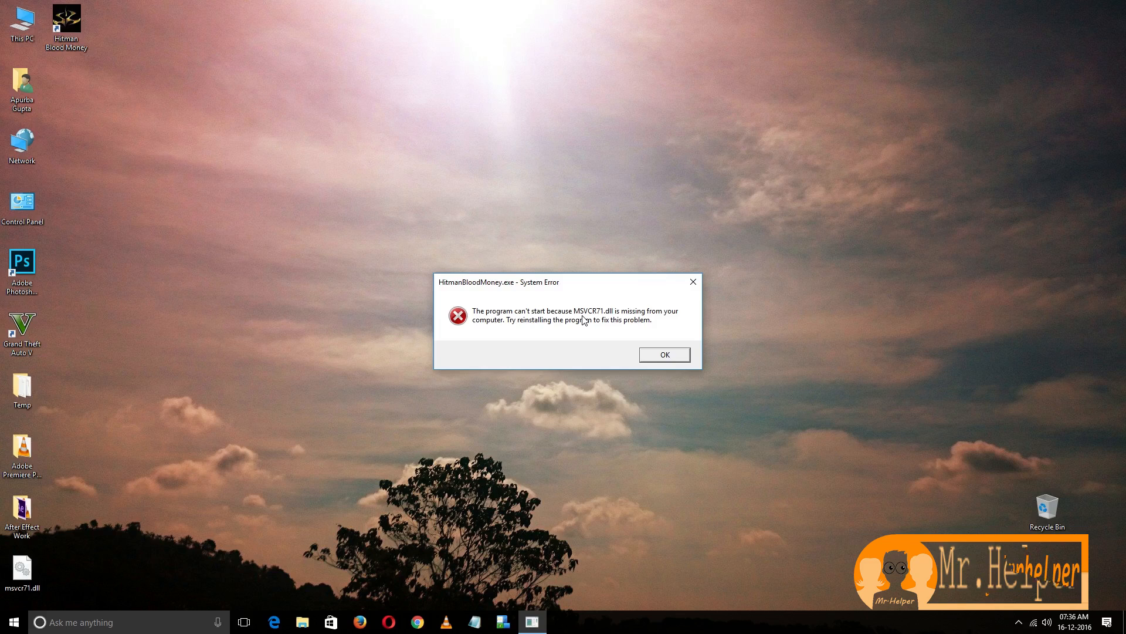
mouse_move(590, 326)
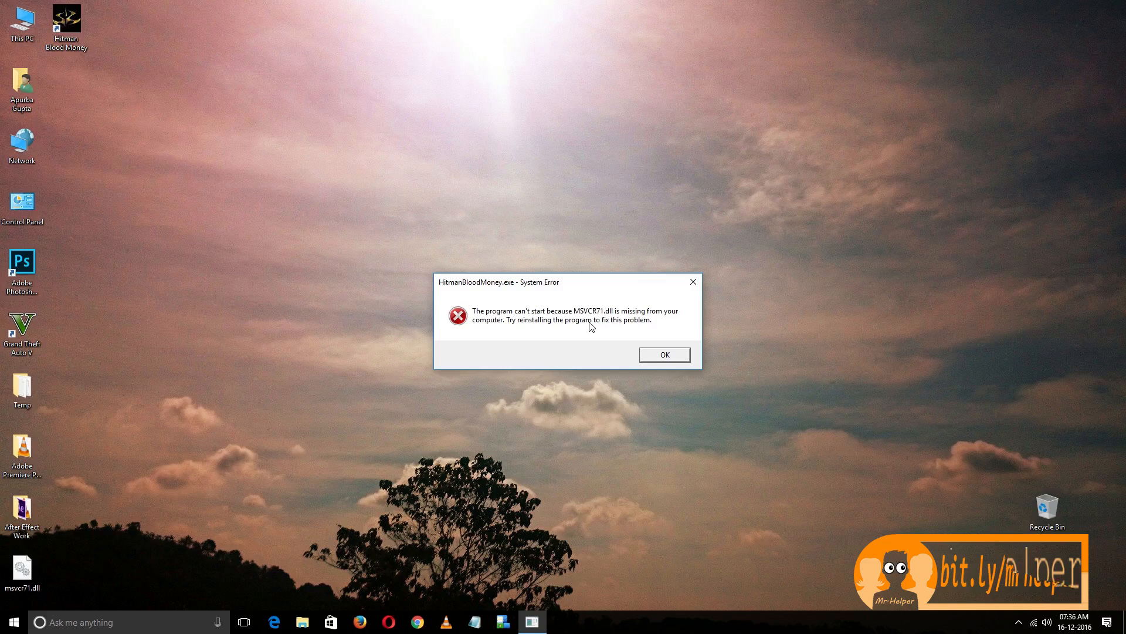
- Dismiss the MSVCR71.dll System Error dialog with OK
left_click(663, 355)
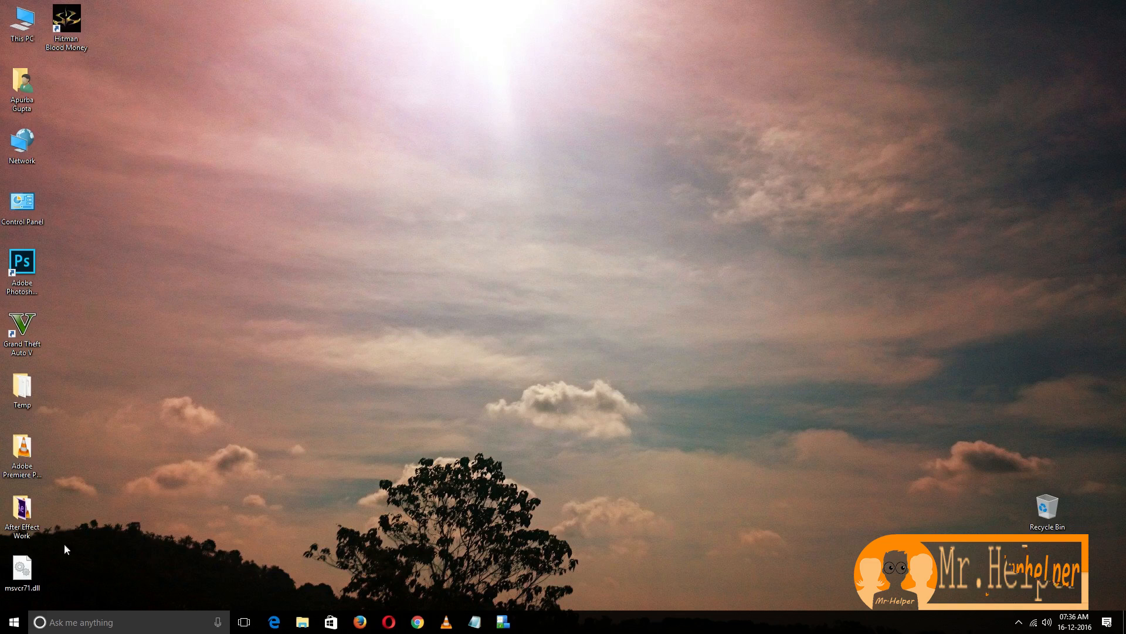
mouse_move(23, 566)
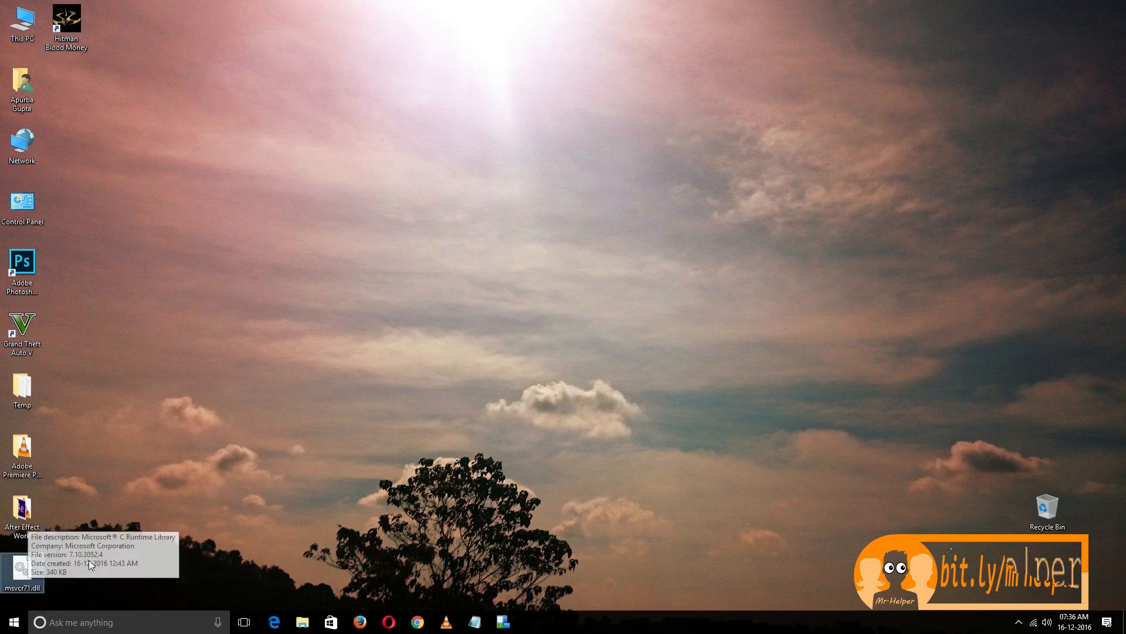
mouse_move(132, 555)
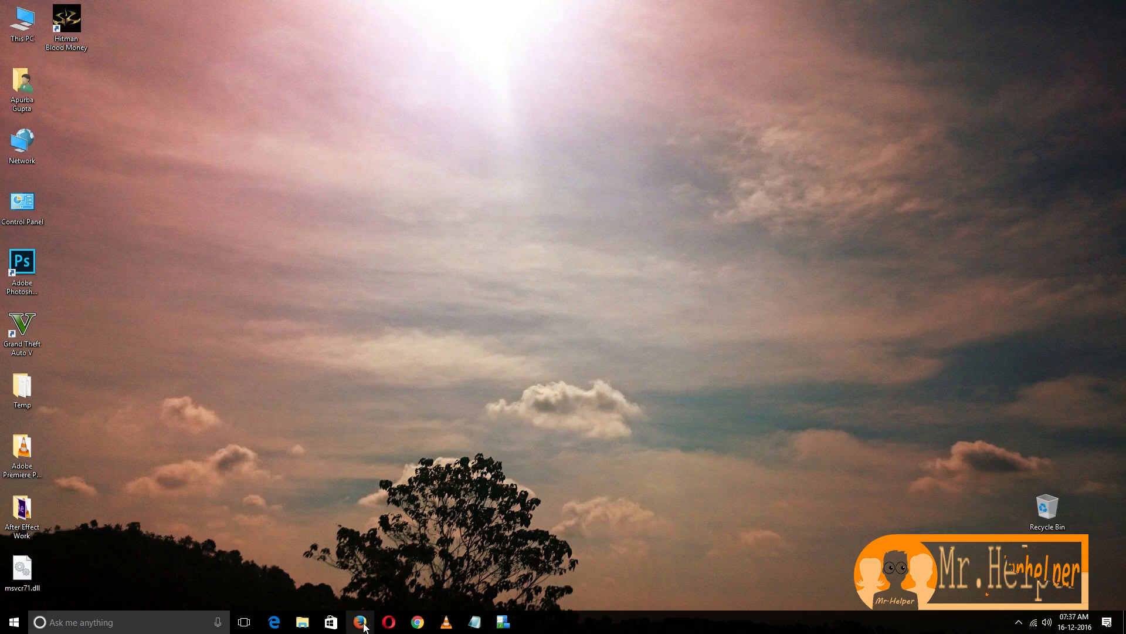
- Search Google for msvcr71.dll in a maximized Firefox window
left_click(360, 622)
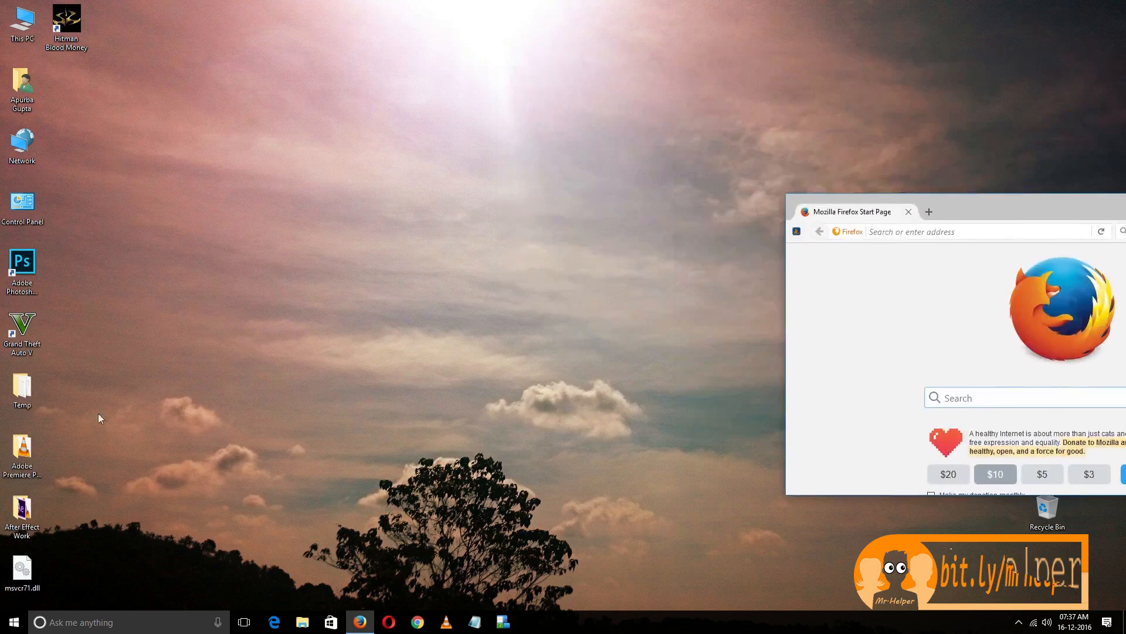
left_click(21, 568)
type("msvcr71.dll")
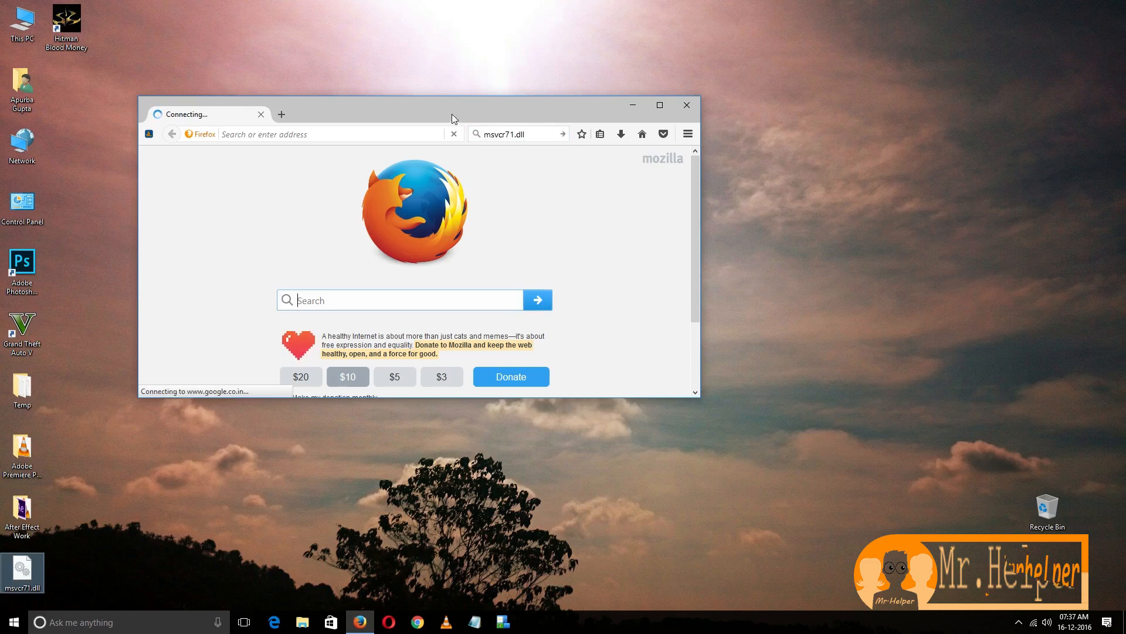
left_click(658, 104)
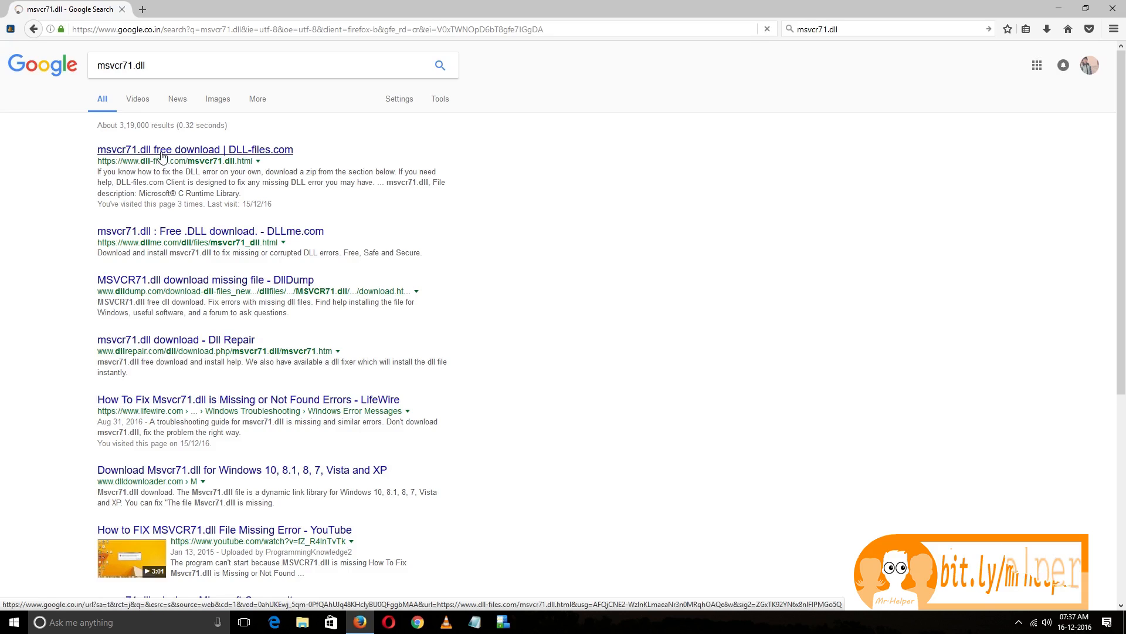
- Open the DLL-files.com msvcr71.dll result and scroll to its four available 32-bit versions
left_click(194, 149)
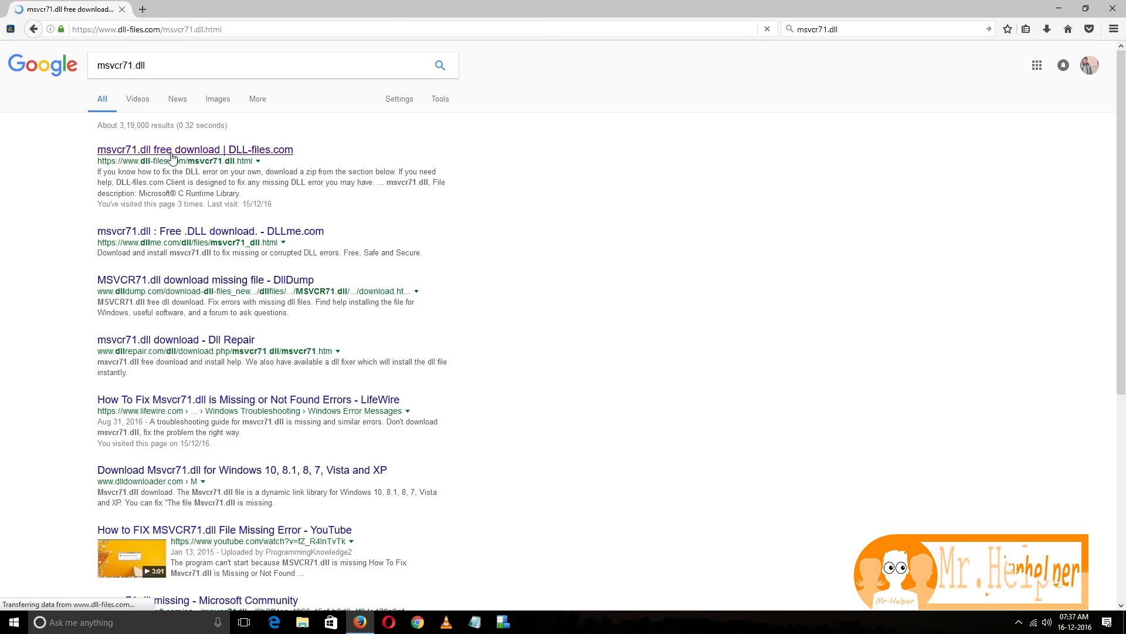
left_click(195, 149)
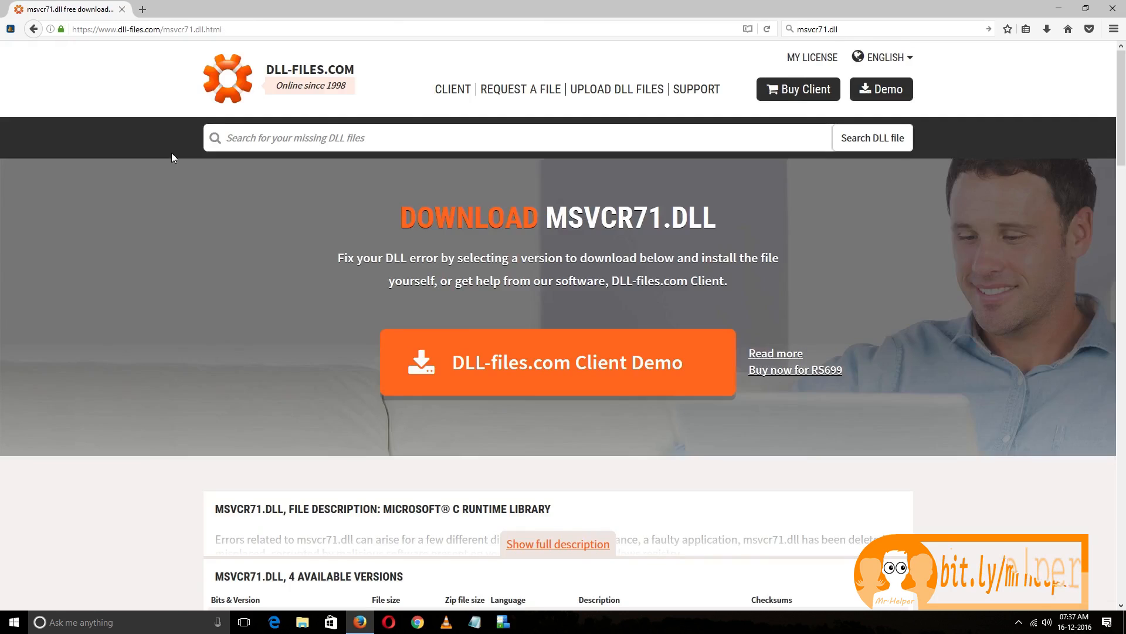
scroll("down", 3)
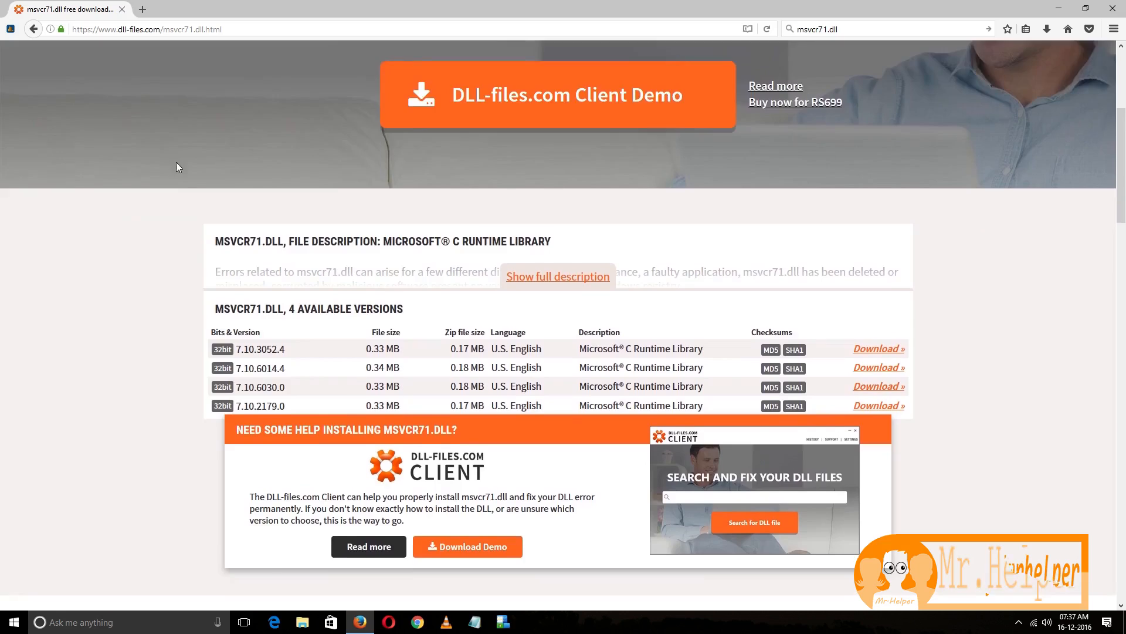
scroll("down", 3)
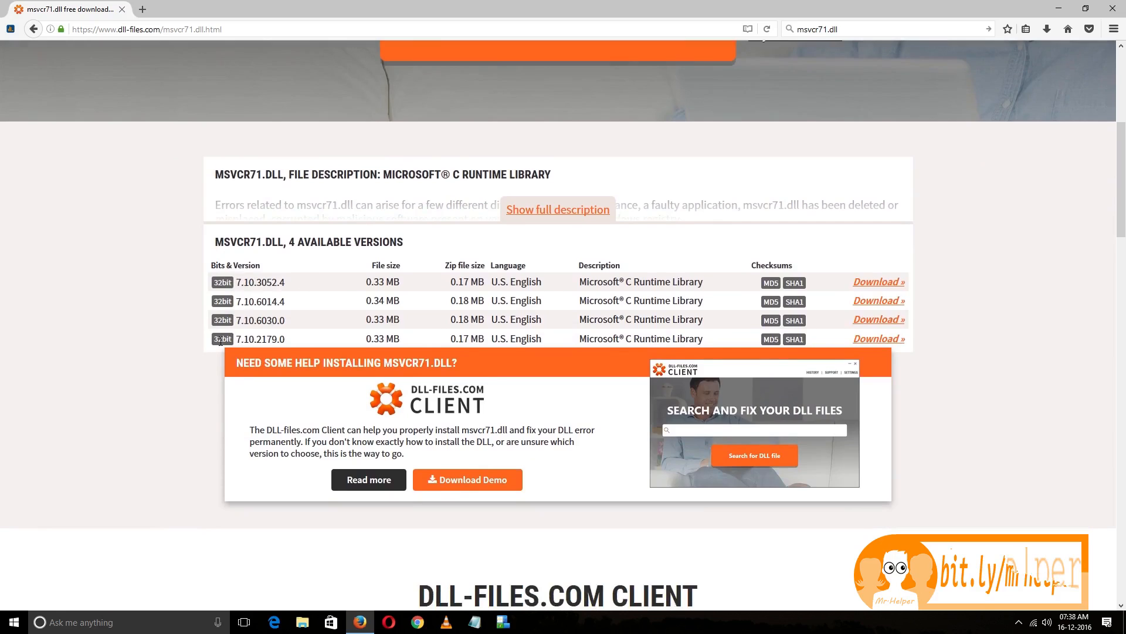
mouse_move(507, 297)
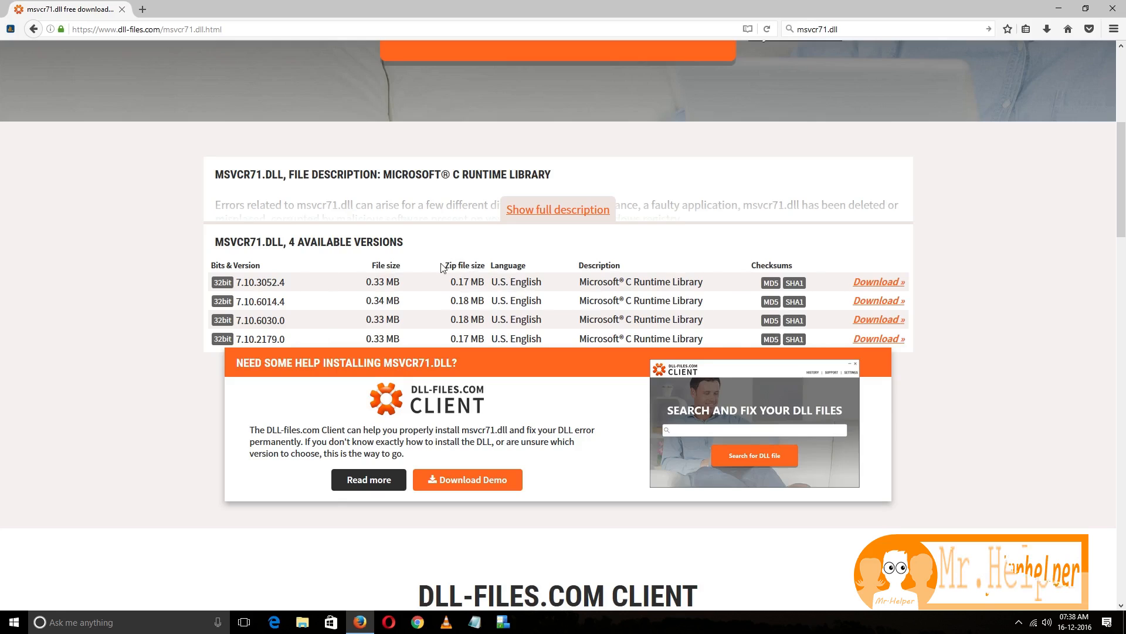
double_click(464, 265)
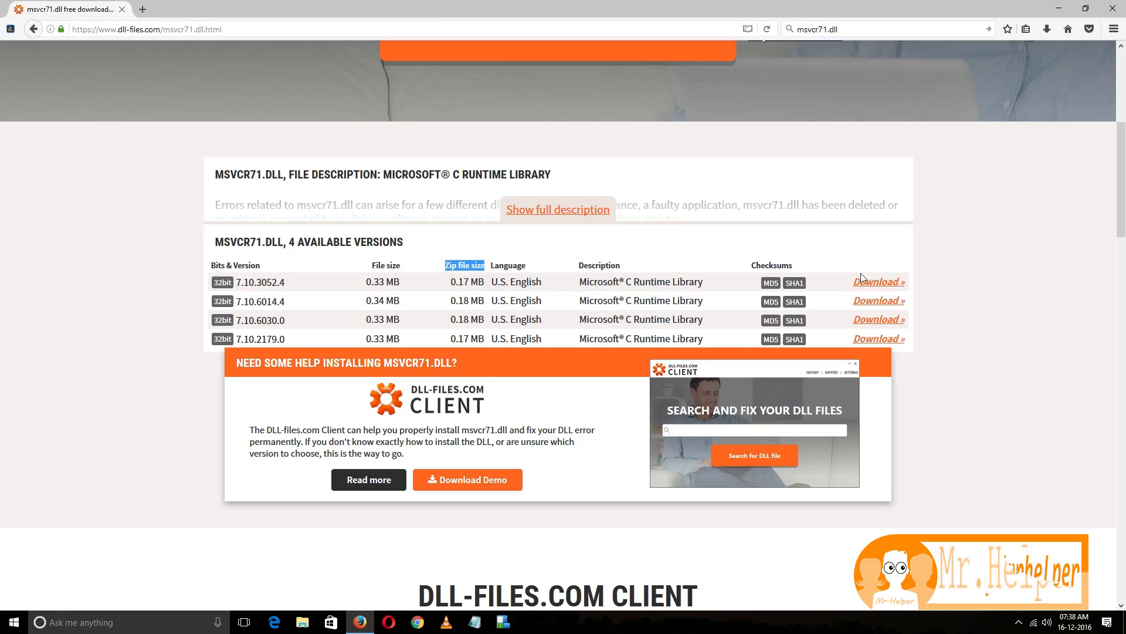
- Download the 7.10.3052.4 msvcr71.dll zip via Download with IDM to the desktop
right_click(877, 281)
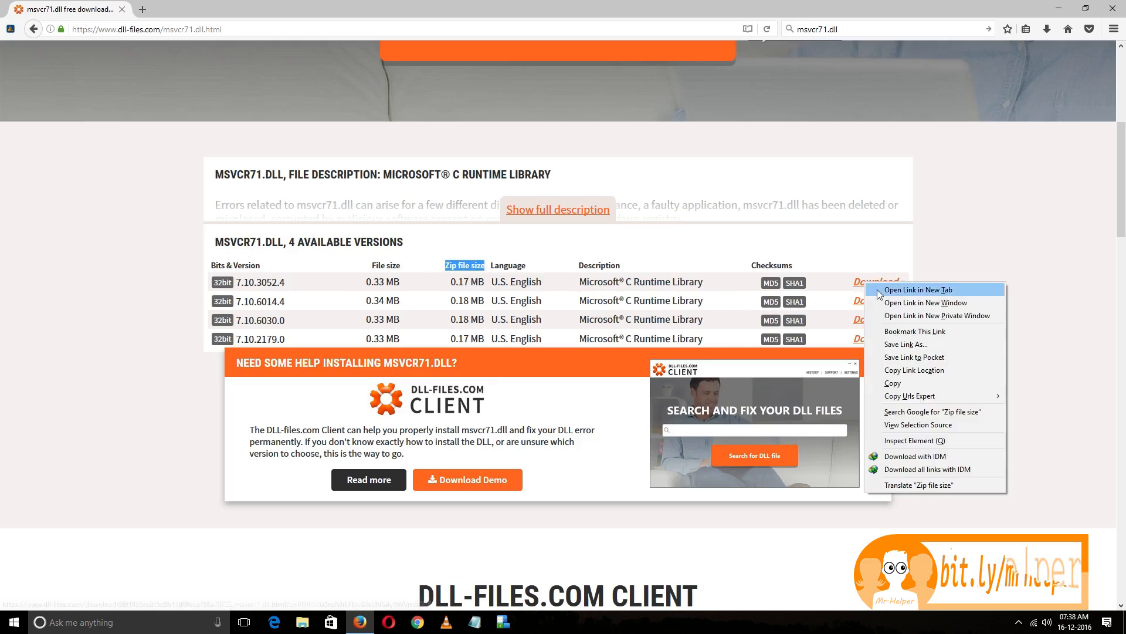
left_click(920, 289)
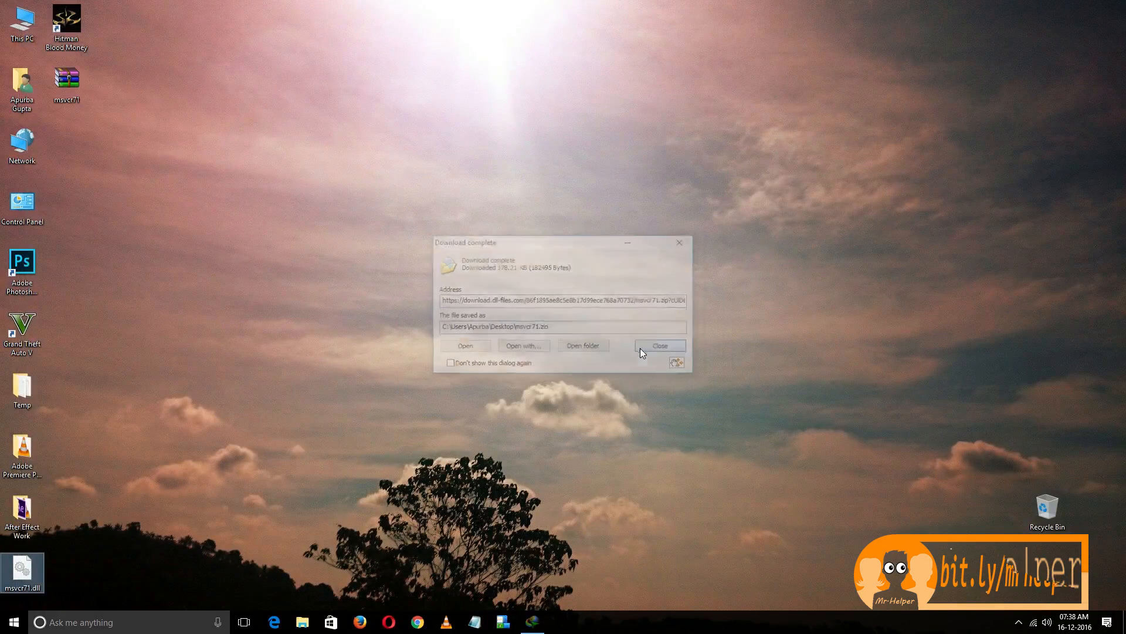
- Close the Download complete notice, leaving msvcr71.zip on the desktop
left_click(659, 345)
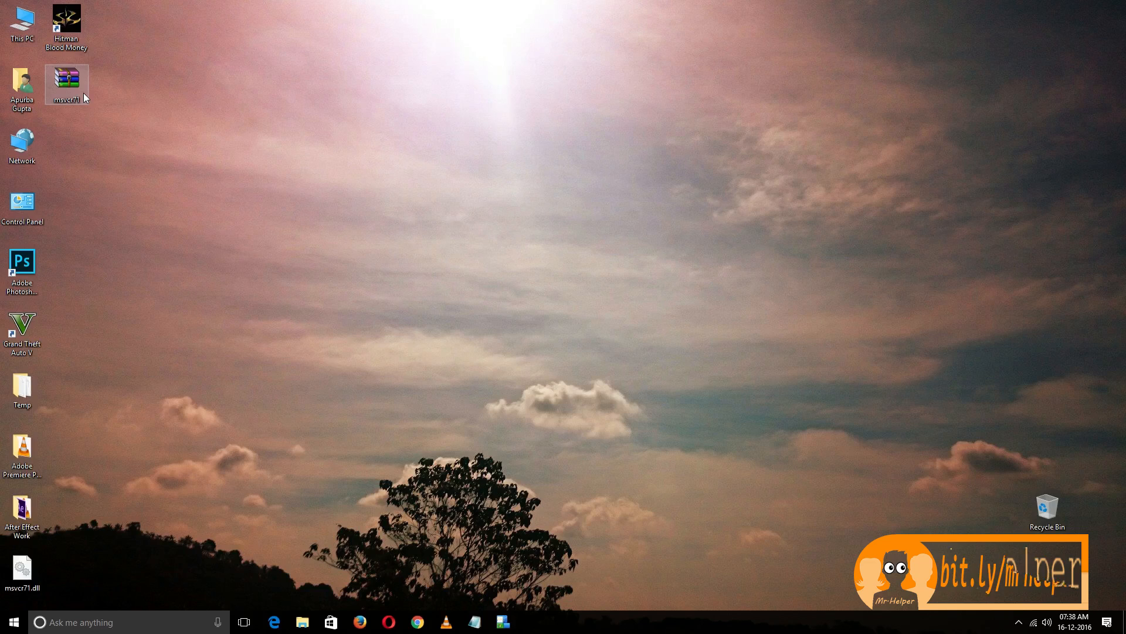
- Extract msvcr71.dll from msvcr71.zip onto the desktop, replacing the old copy, and close WinRAR
double_click(66, 81)
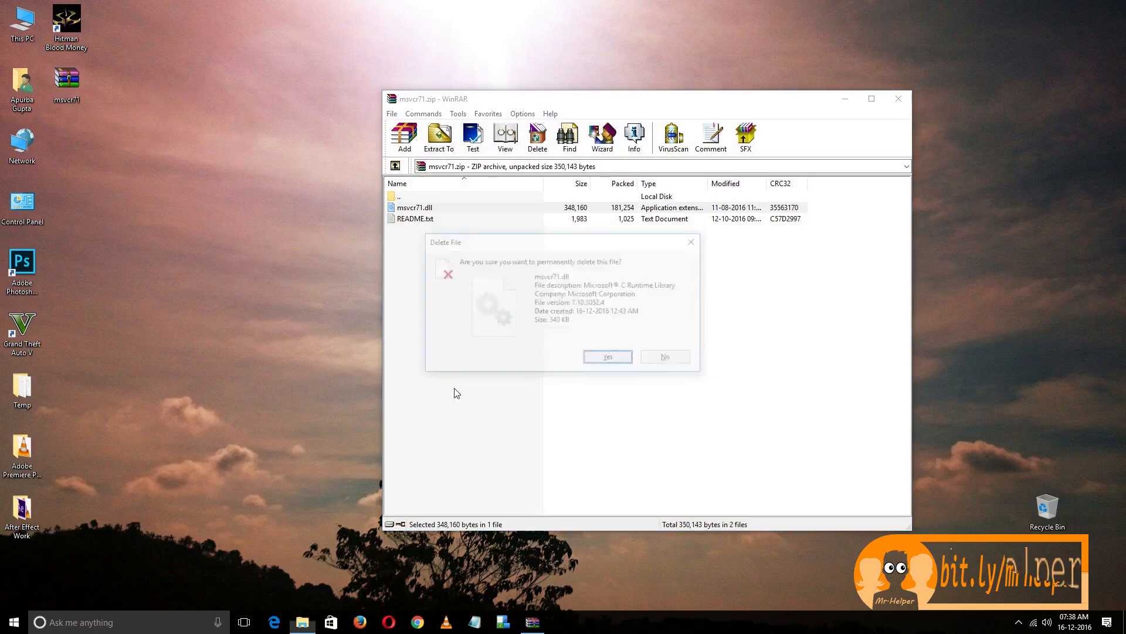
left_click(664, 357)
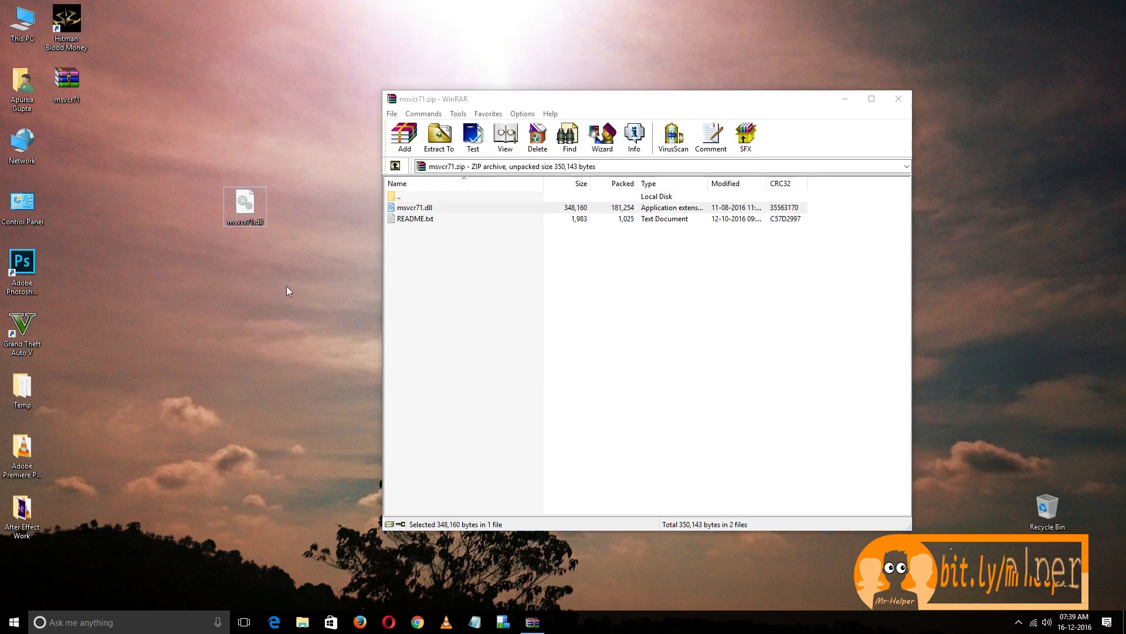
left_click(898, 98)
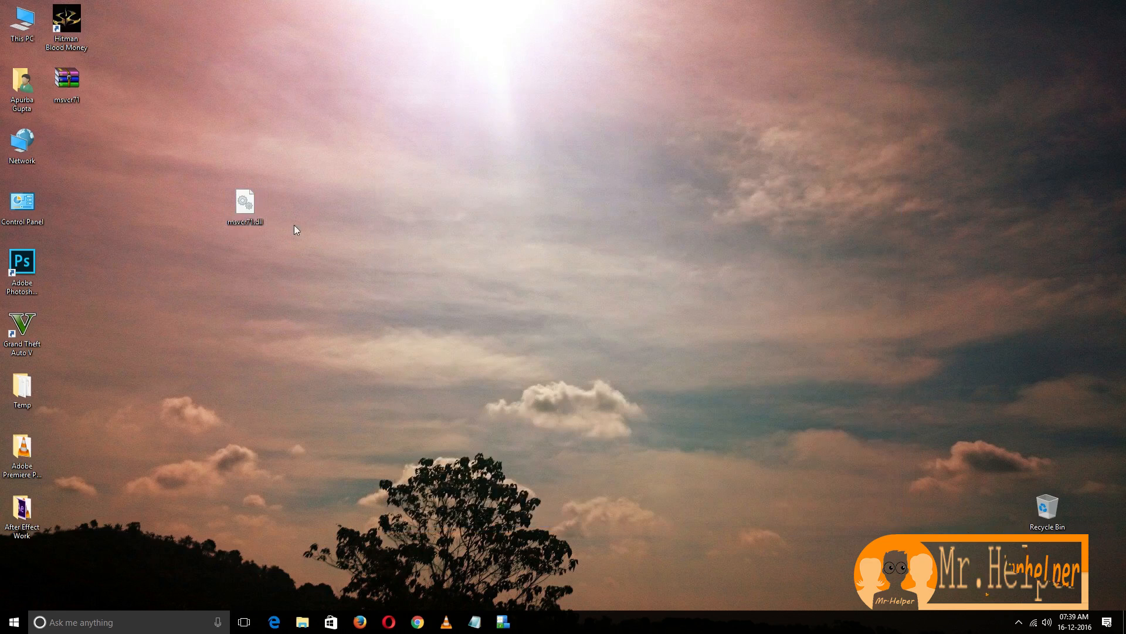
- Copy the desktop msvcr71.dll into C:\Windows\System32, granting administrator permission
left_click(244, 204)
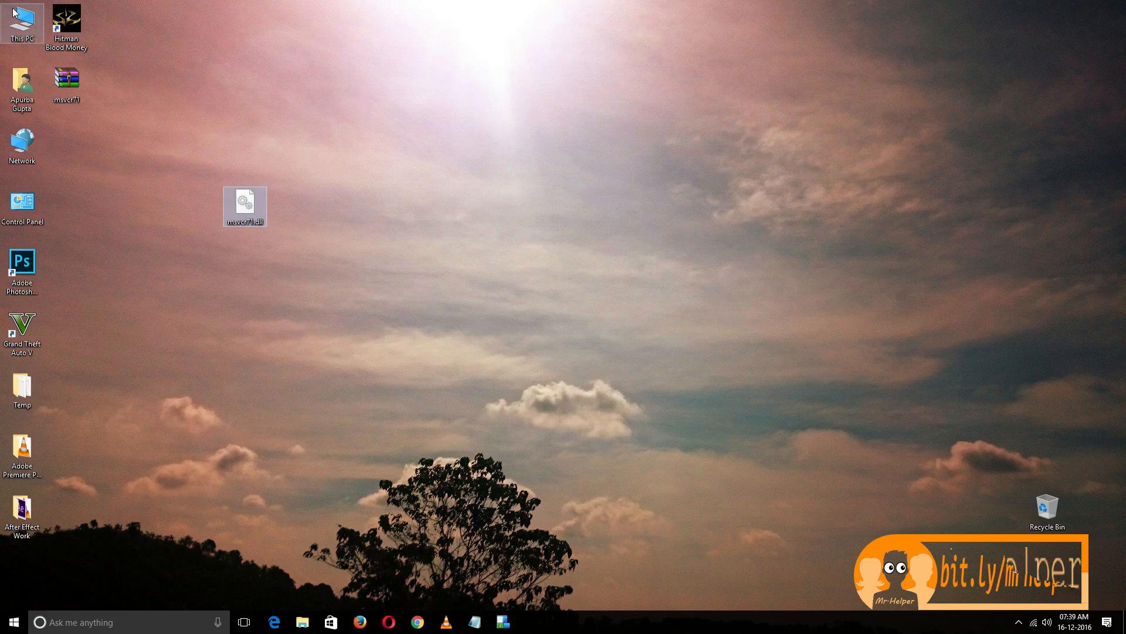
double_click(22, 21)
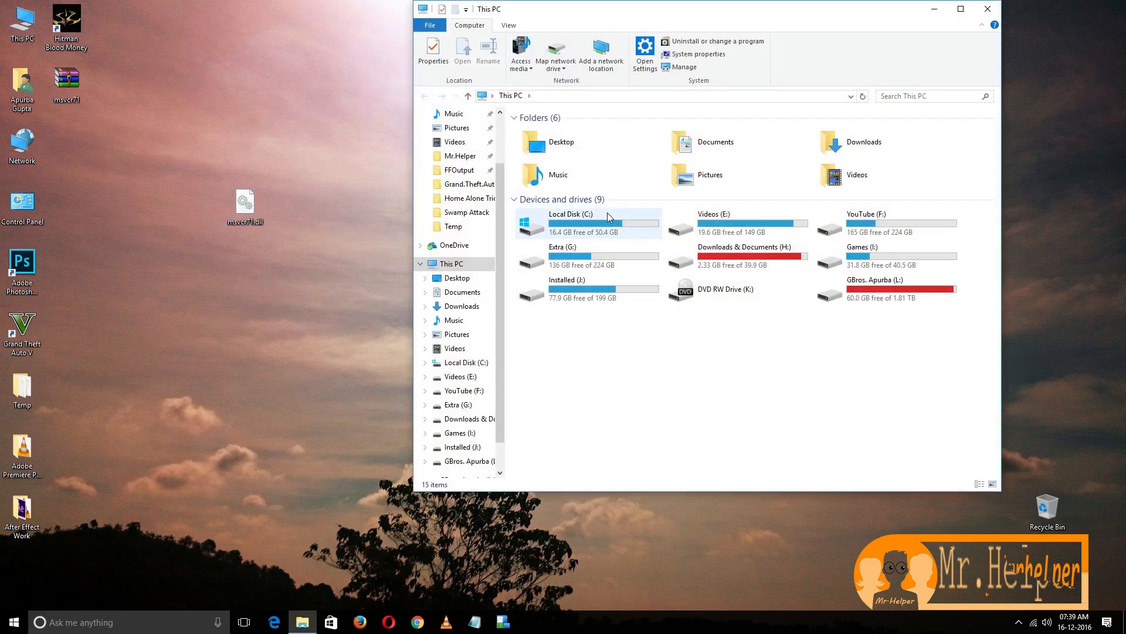
double_click(570, 222)
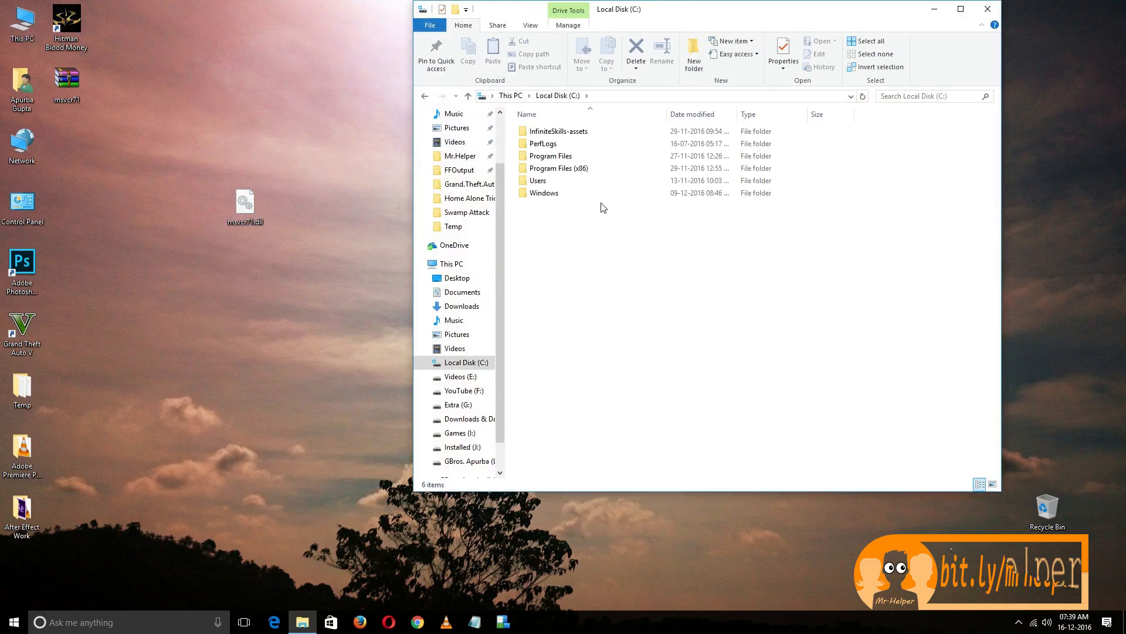
double_click(545, 192)
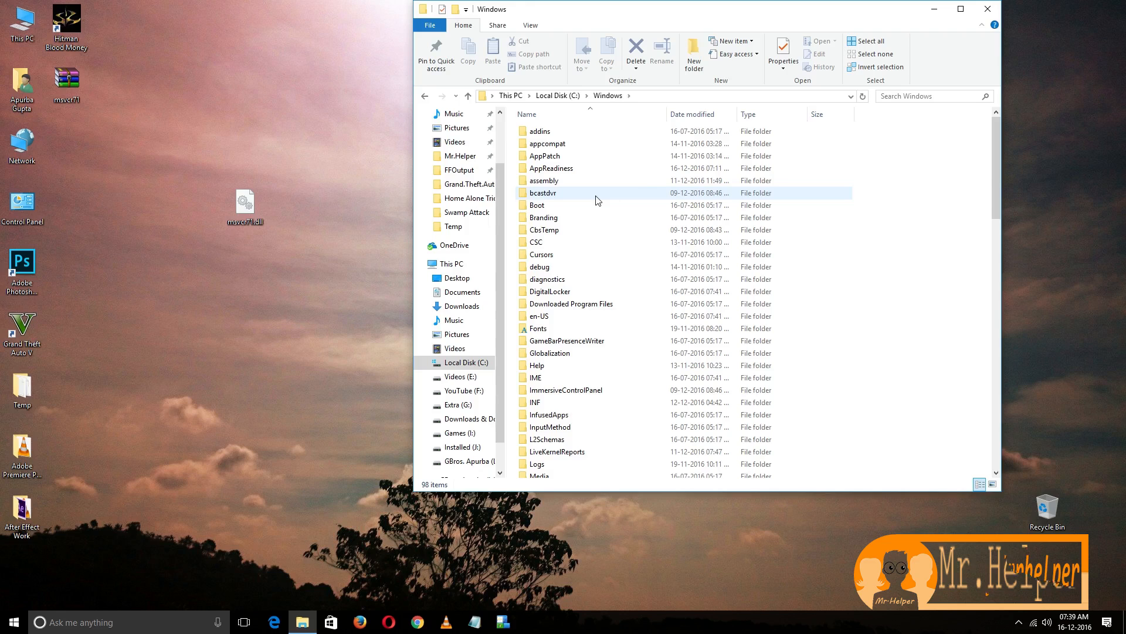
scroll("down", 3)
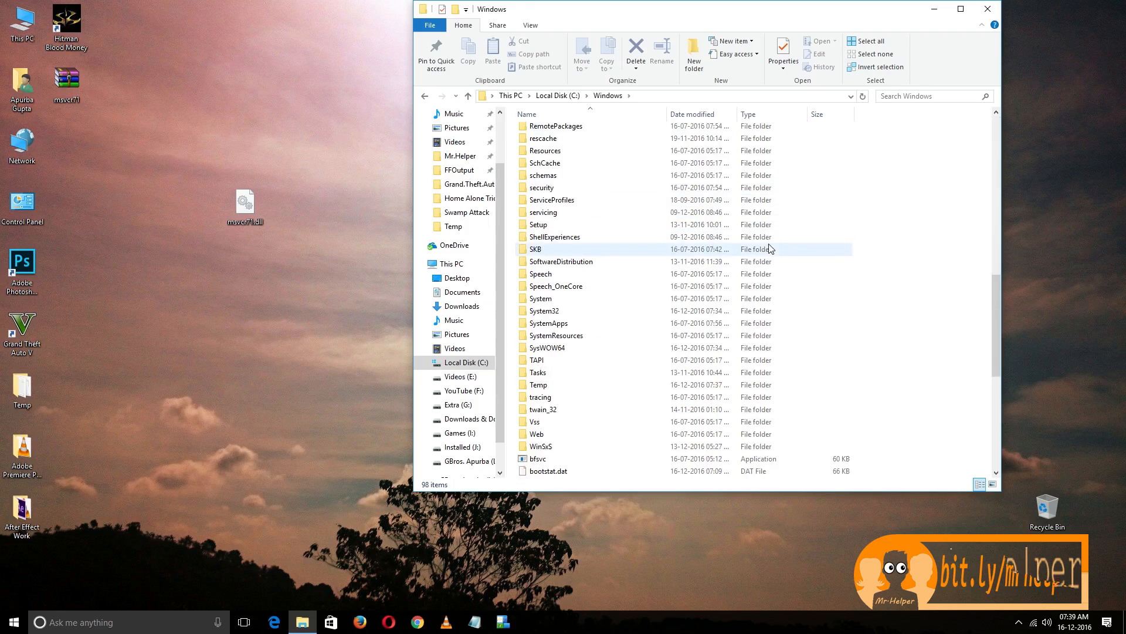
left_click(552, 199)
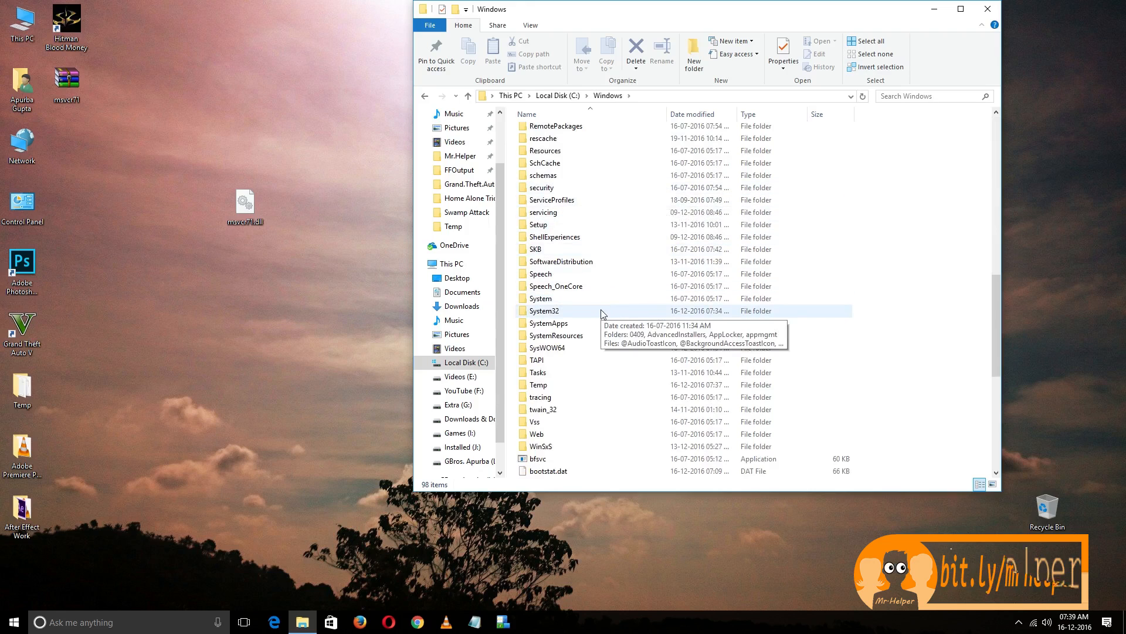
double_click(545, 310)
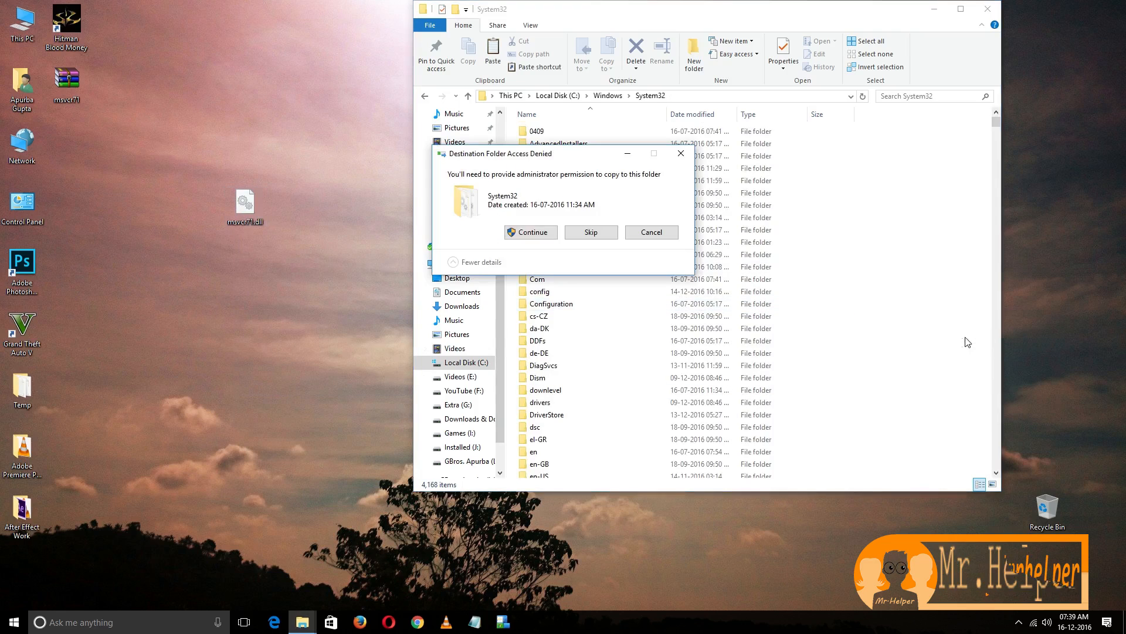
mouse_move(588, 195)
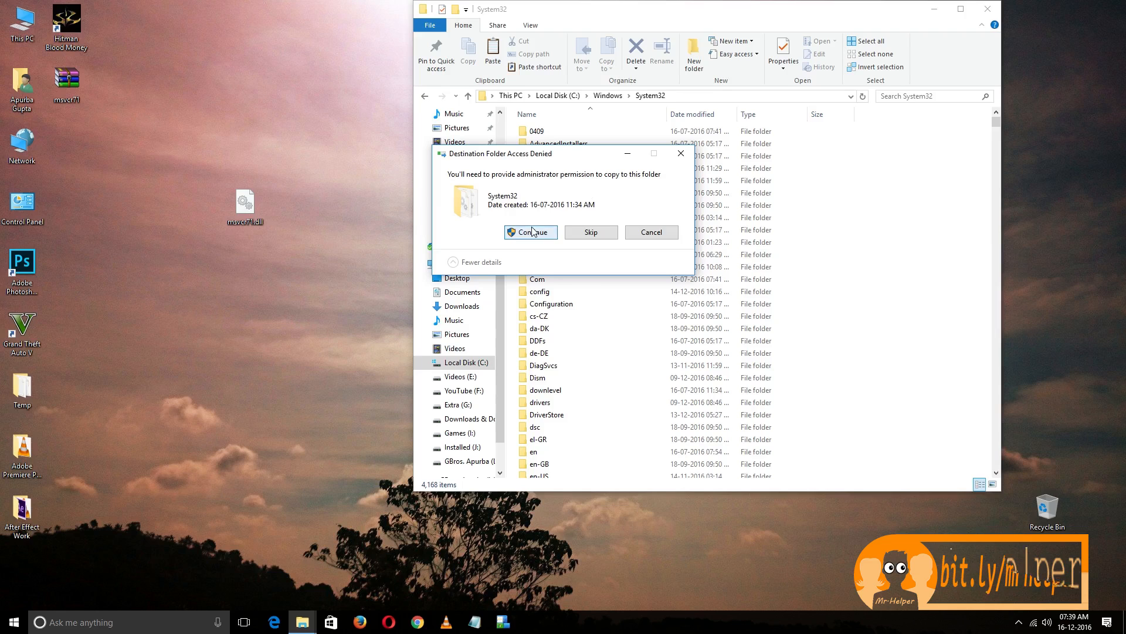
left_click(530, 231)
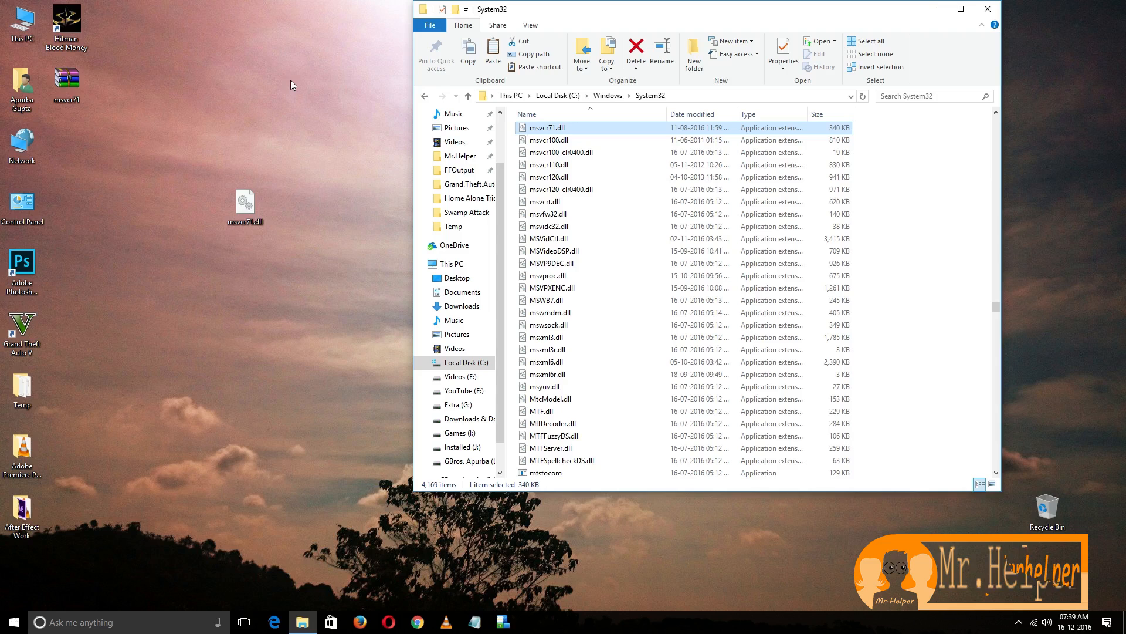
- Confirm the PC is 64-bit in System Properties, retest Hitman's still-missing DLL error, and go back to Windows
right_click(21, 17)
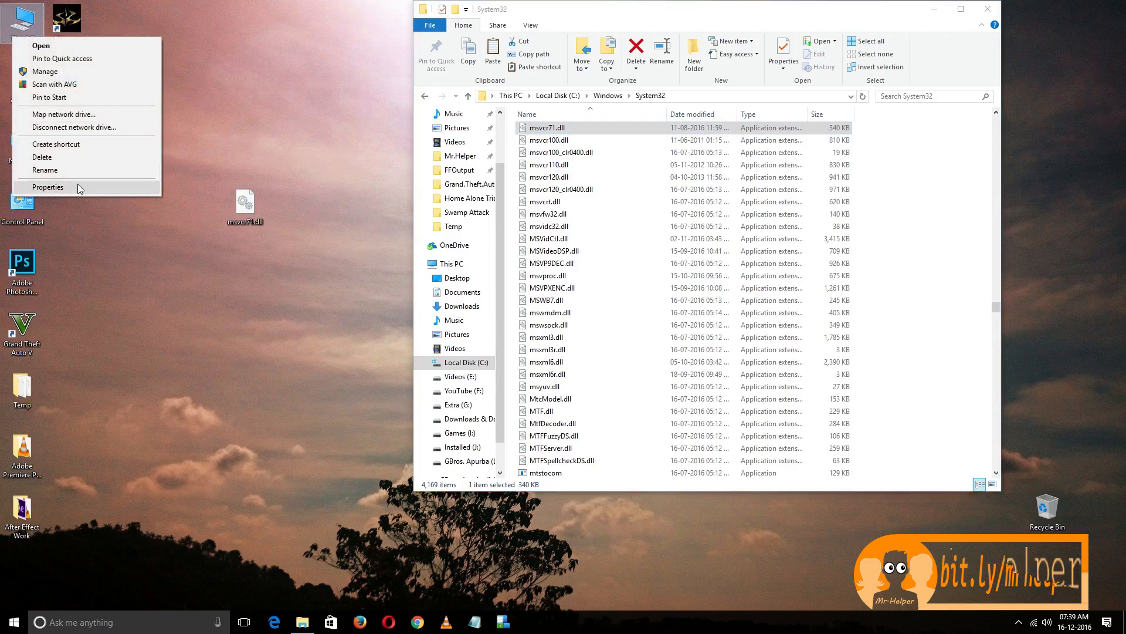
left_click(47, 186)
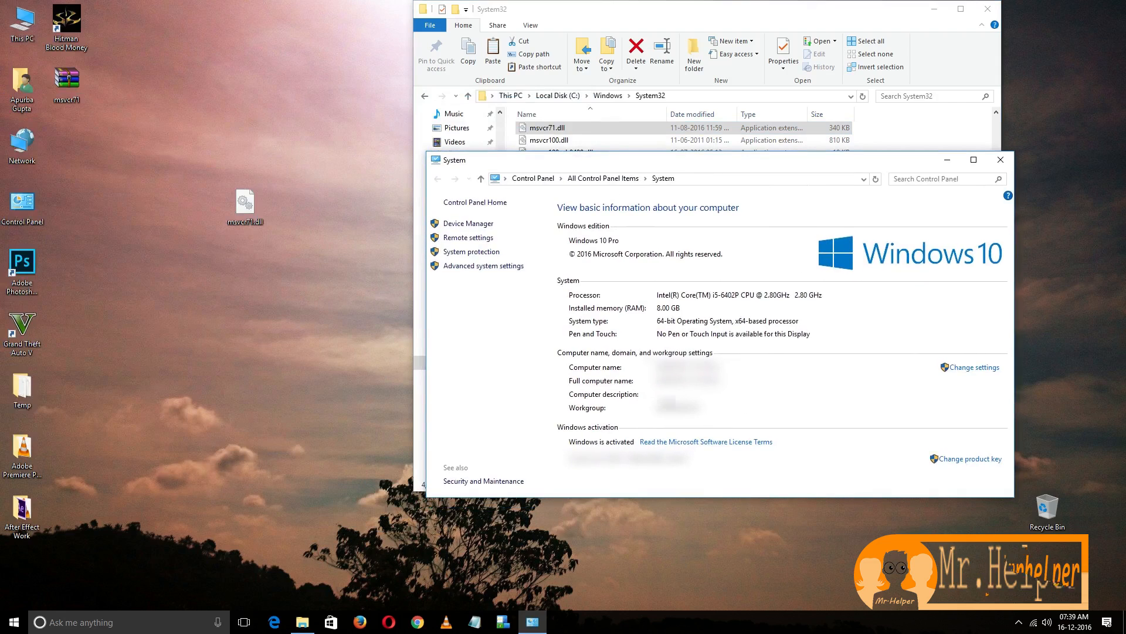
mouse_move(945, 219)
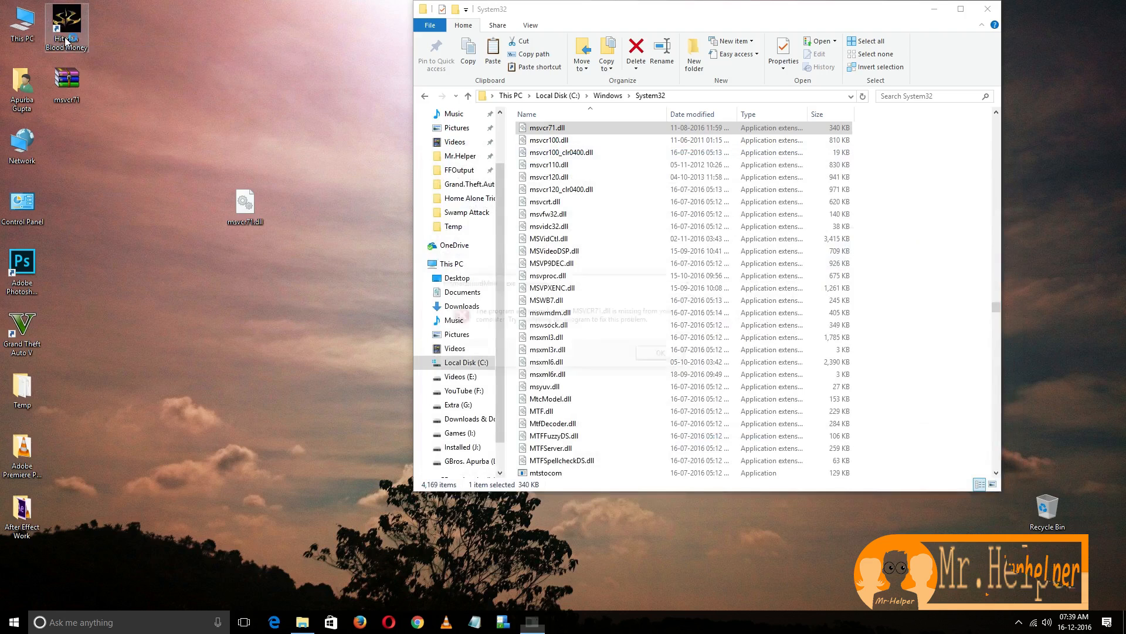
double_click(65, 21)
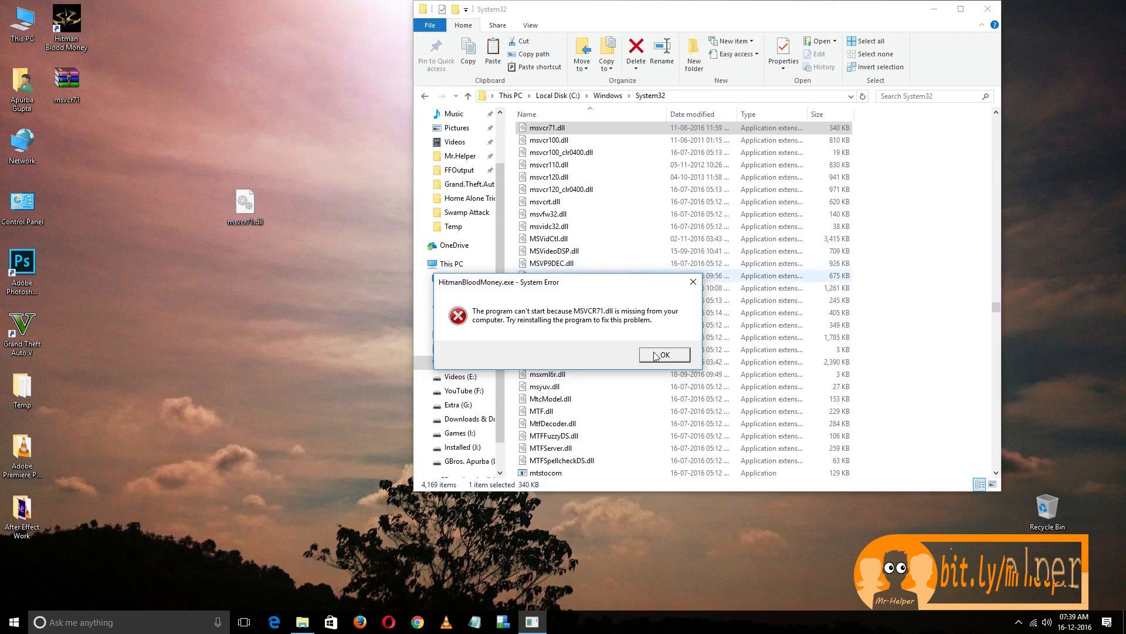
left_click(663, 354)
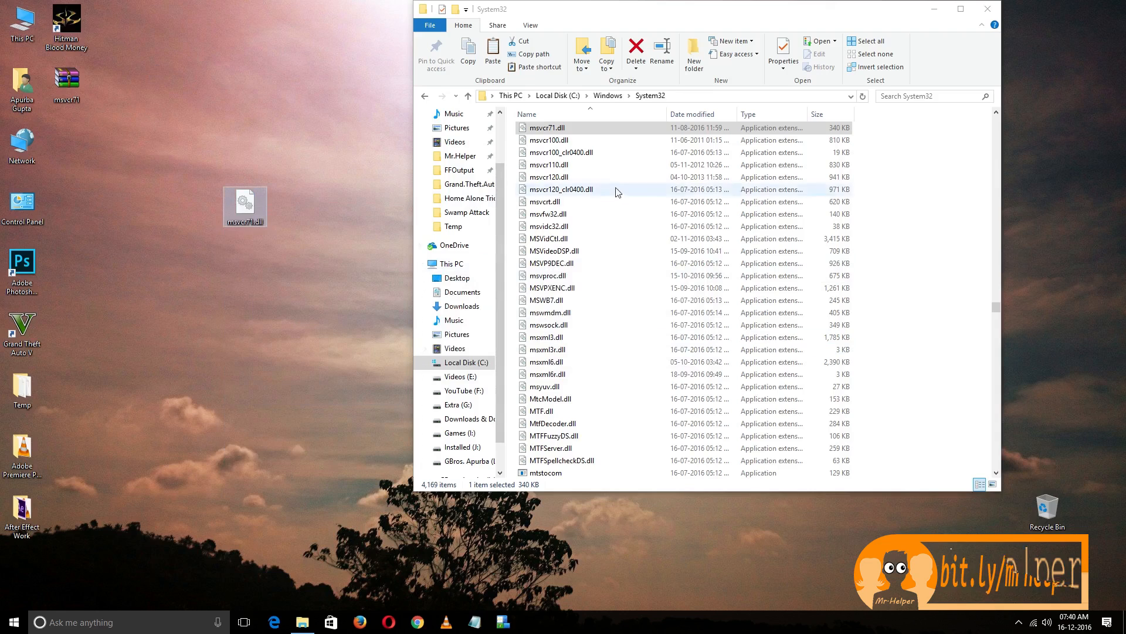
left_click(609, 95)
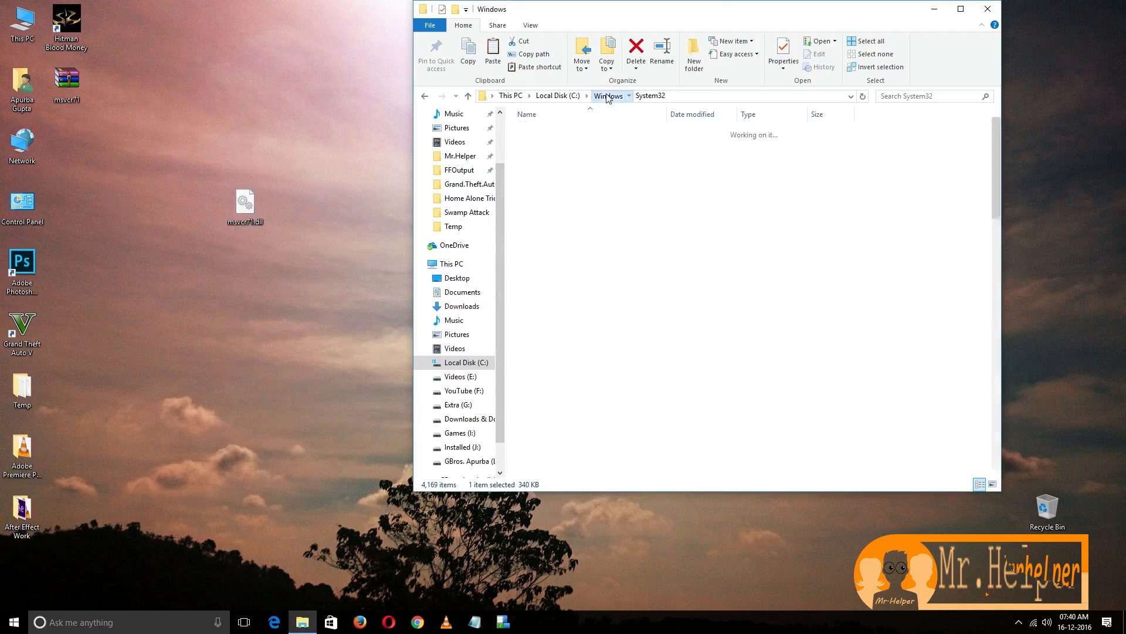
- Paste msvcr71.dll into C:\Windows\SysWOW64 with administrator permission and return to Windows
left_click(608, 95)
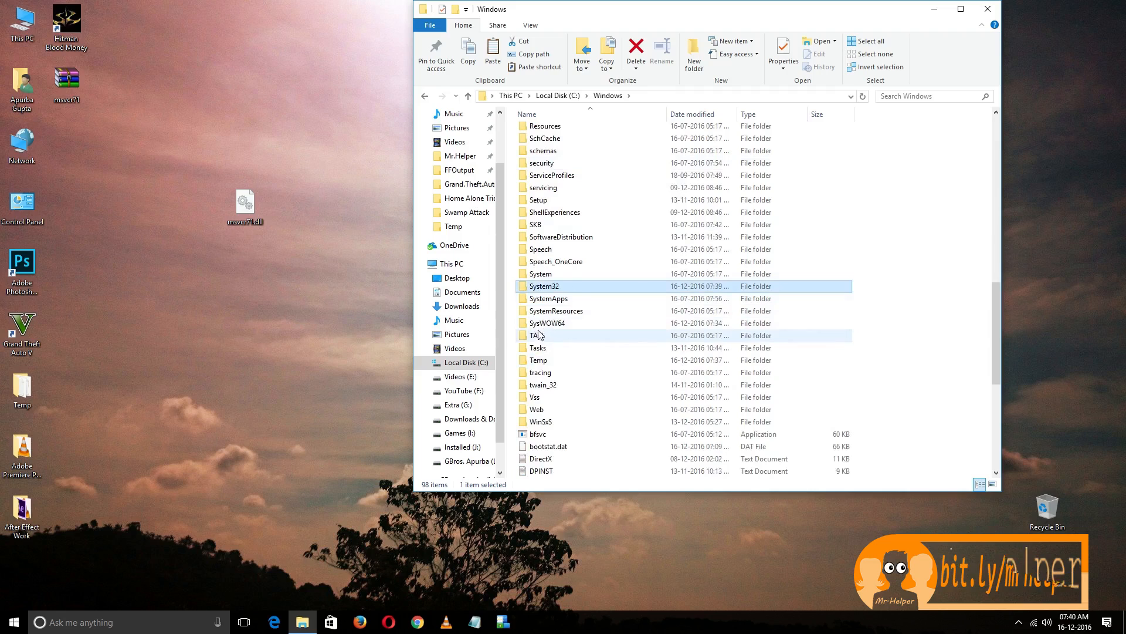
mouse_move(553, 325)
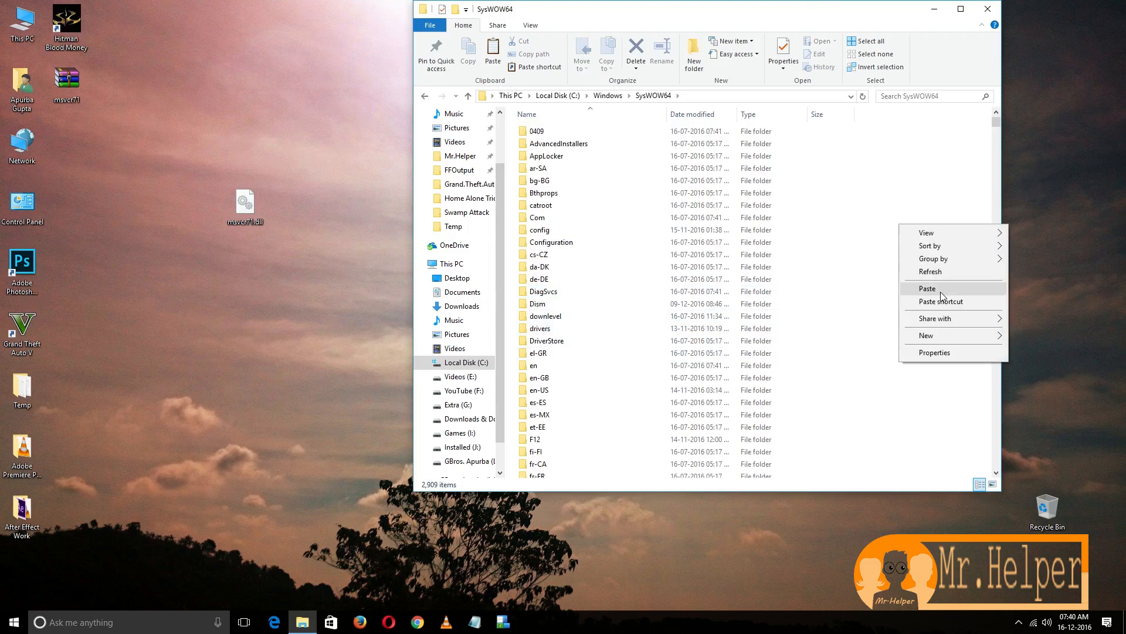
left_click(927, 289)
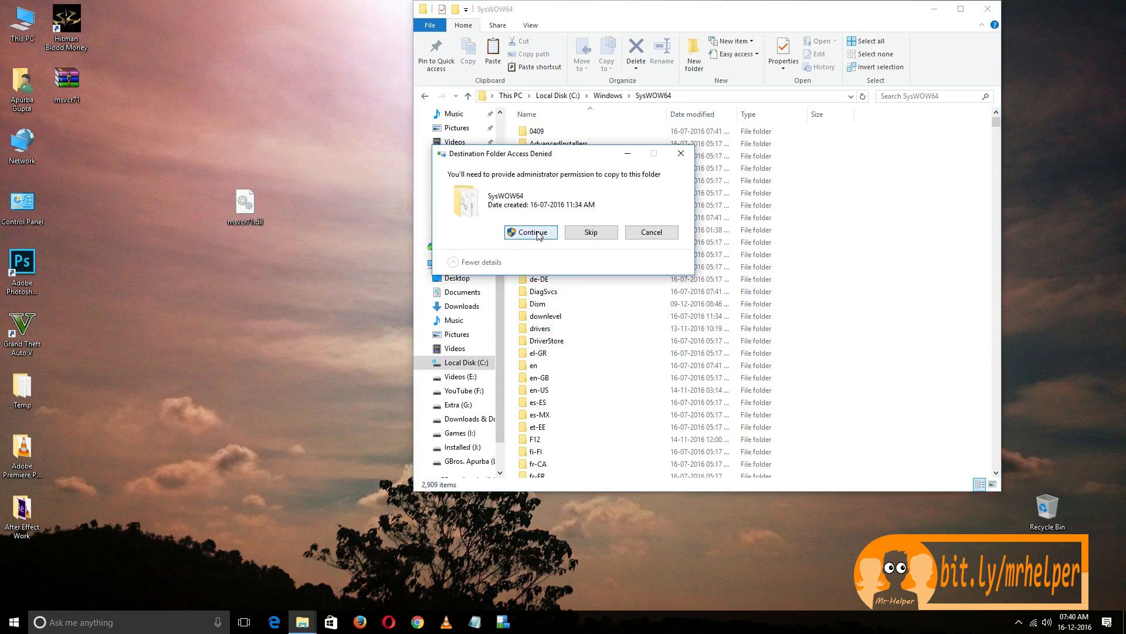
left_click(530, 232)
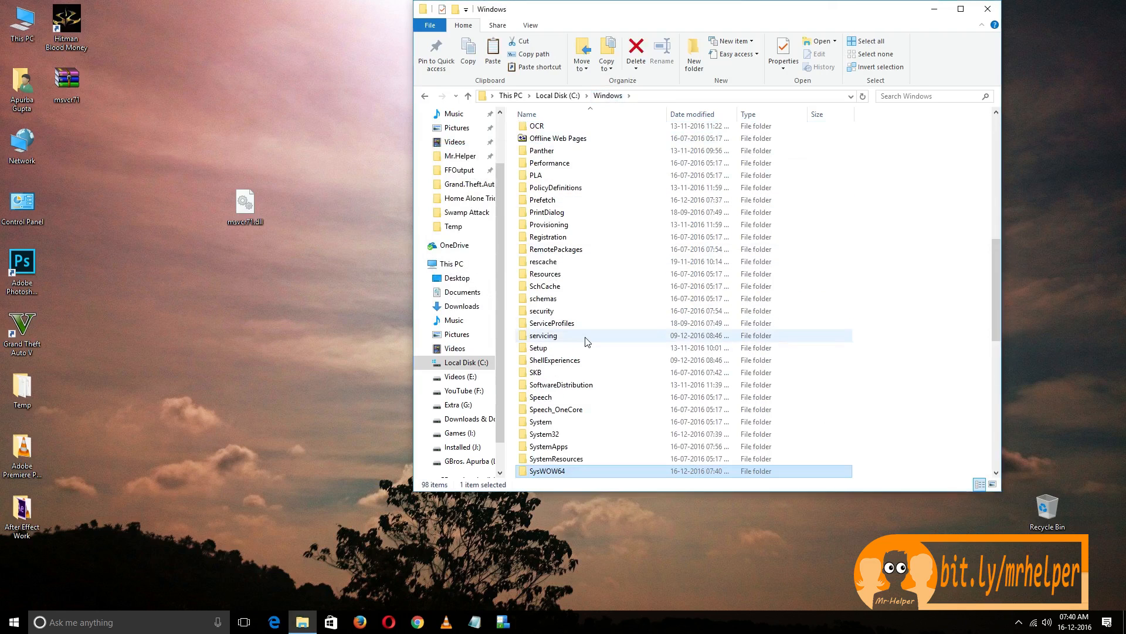
scroll("down", 3)
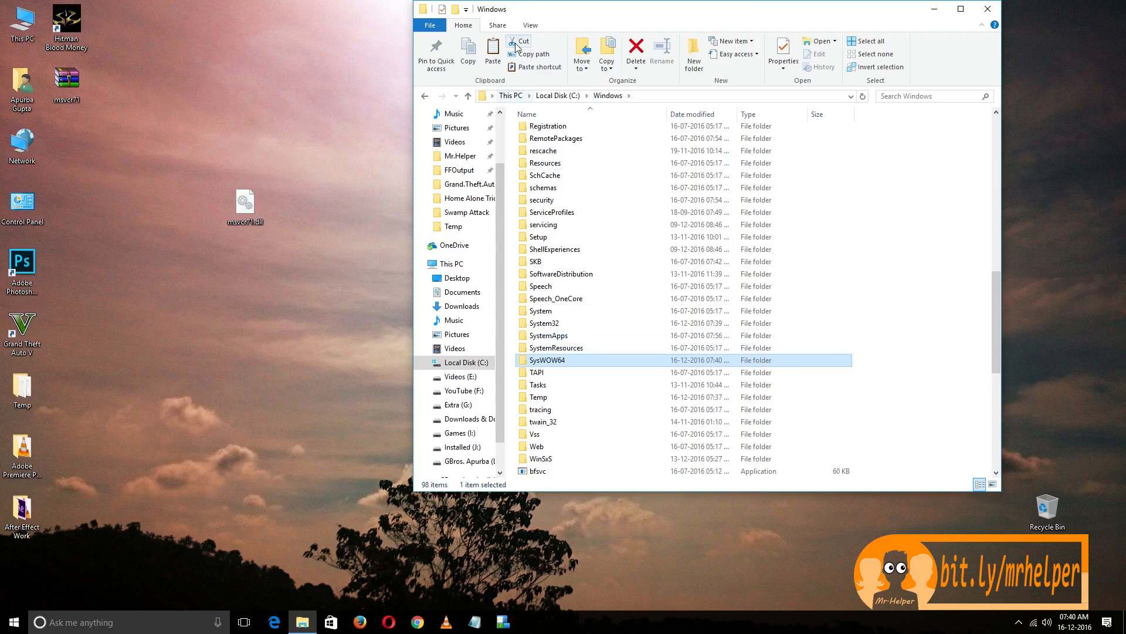
- In Folder Options, enable Show hidden files, folders, and drives and apply it
left_click(530, 24)
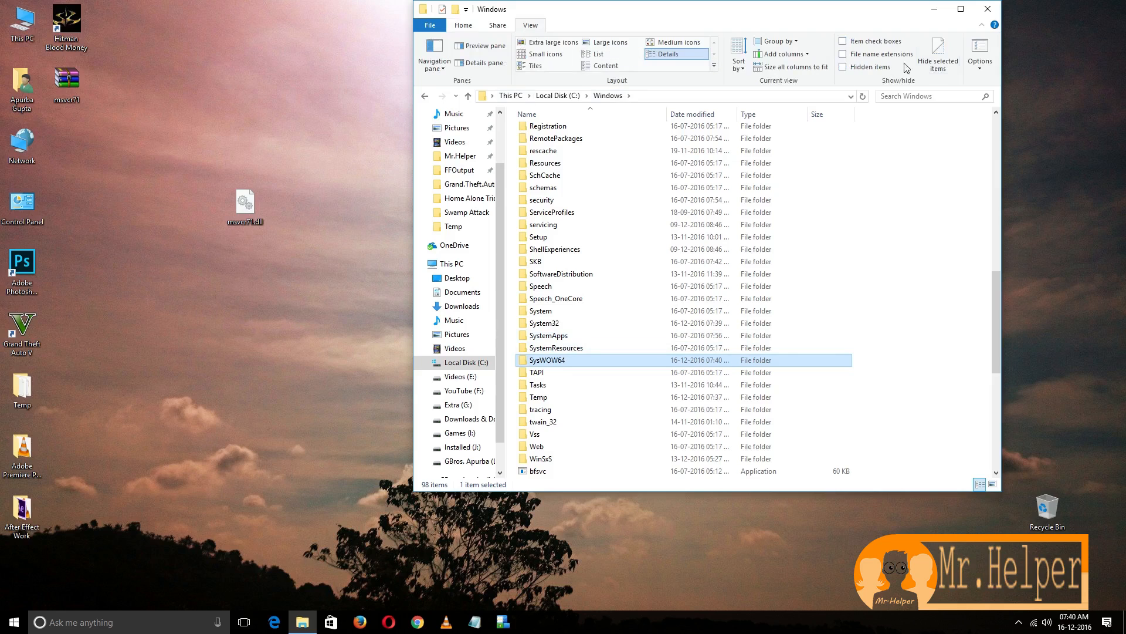
left_click(980, 57)
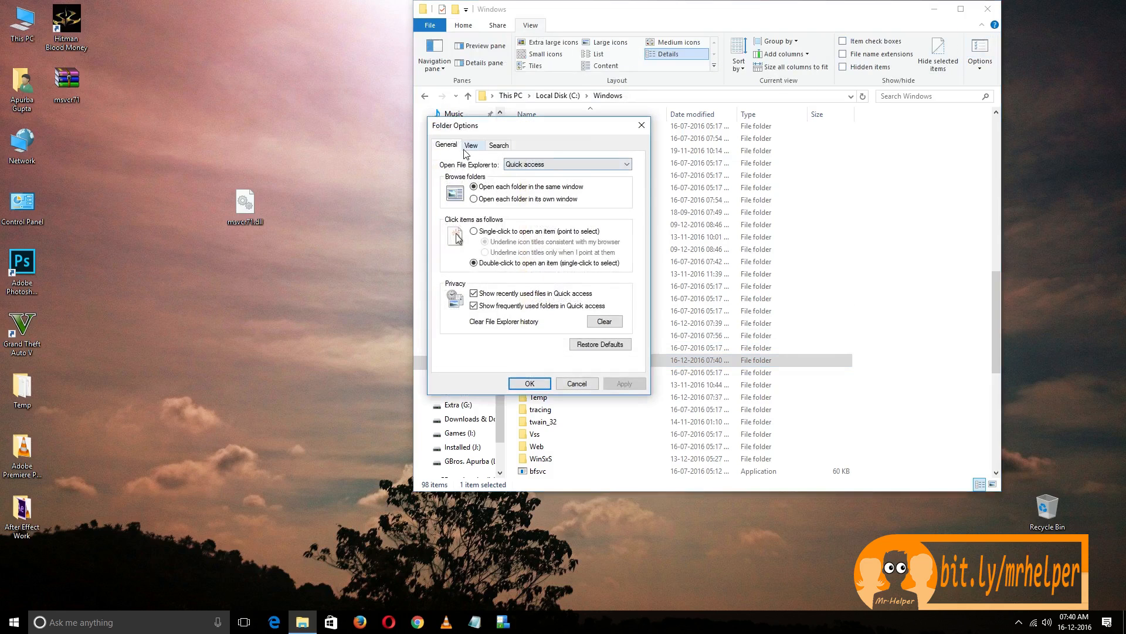
left_click(472, 144)
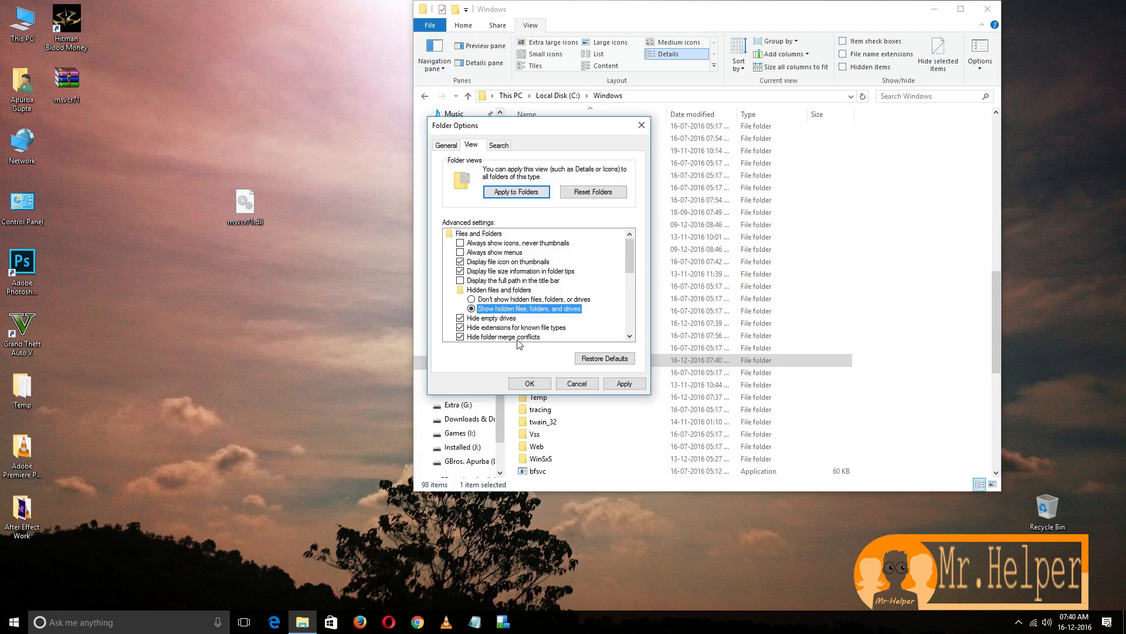
left_click(529, 382)
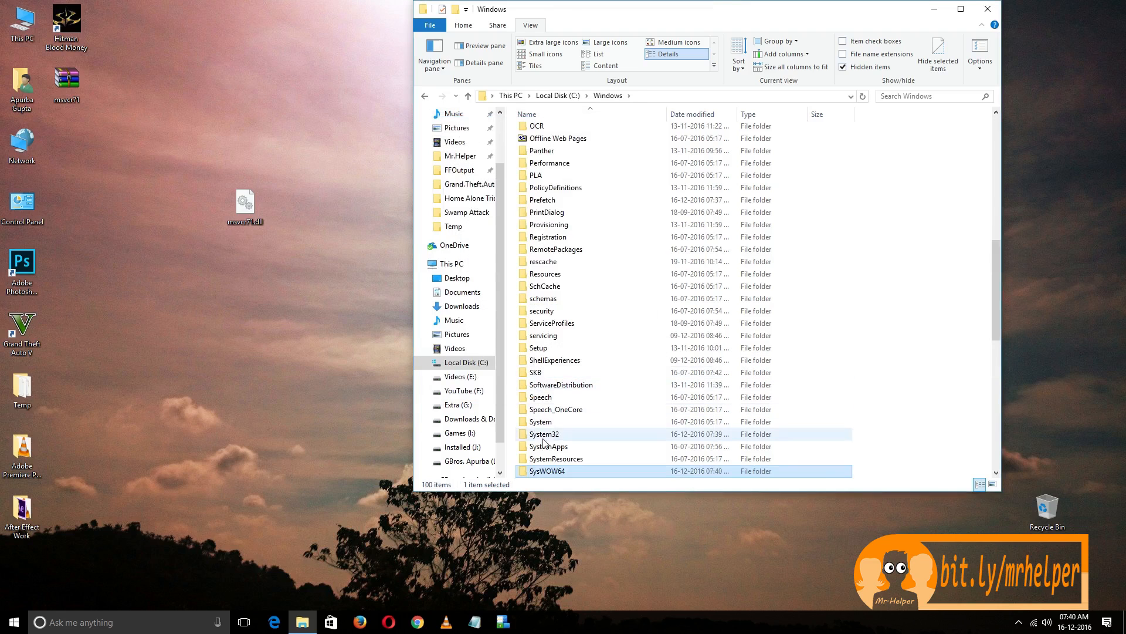
- Scroll to and open the SysWOW64 folder
scroll("down", 3)
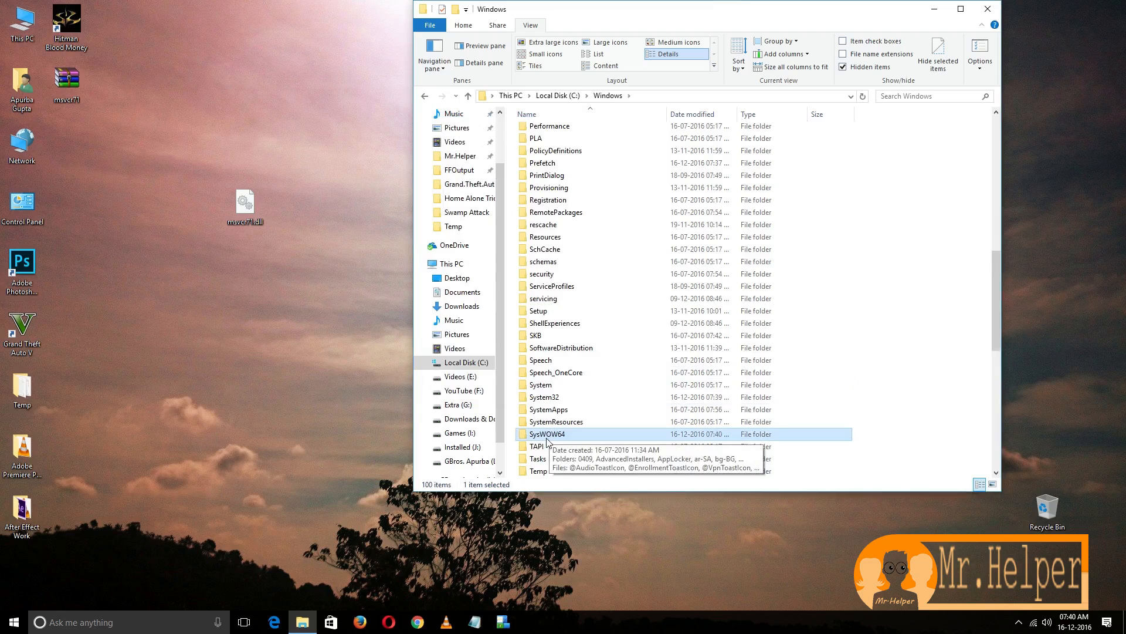
double_click(548, 435)
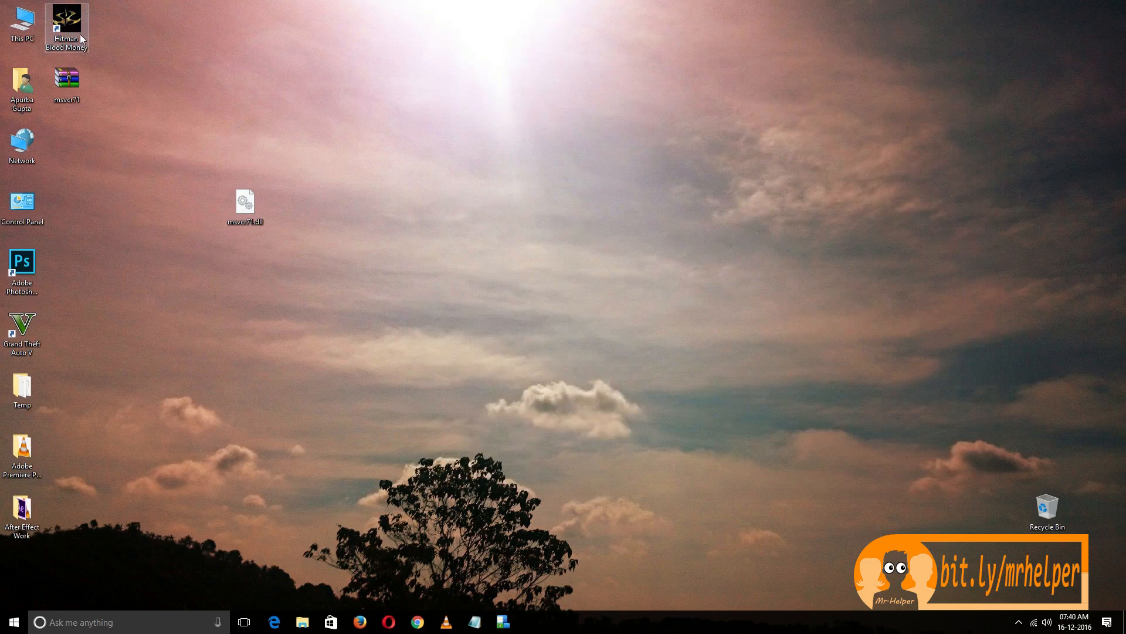
- Launch Hitman Blood Money to the Profile Manager, then exit the game and confirm
double_click(66, 21)
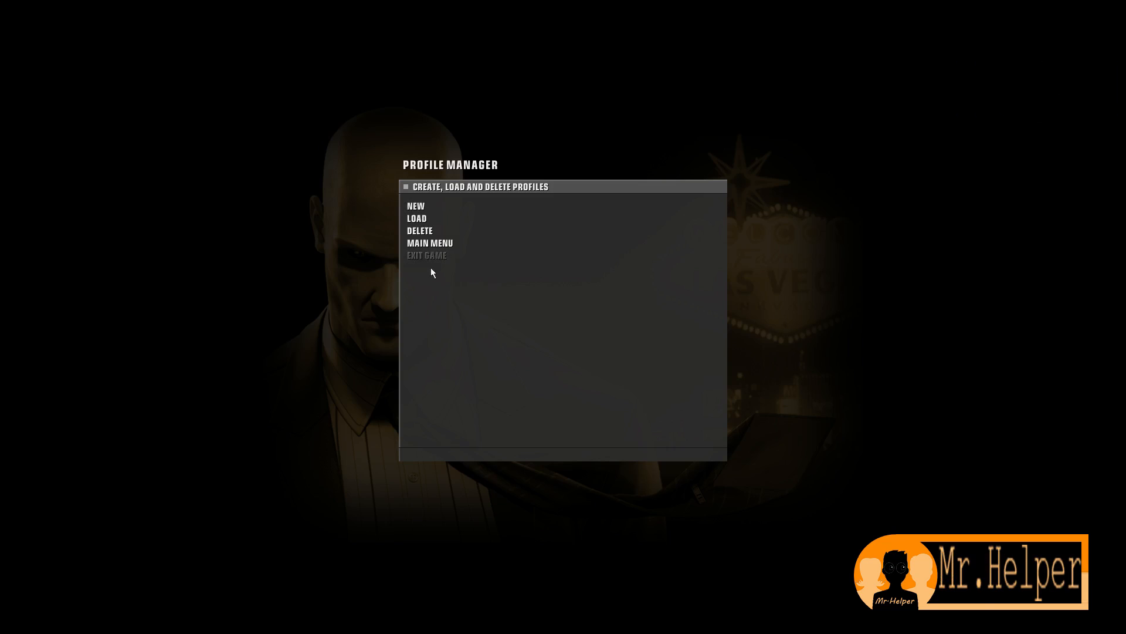
mouse_move(430, 254)
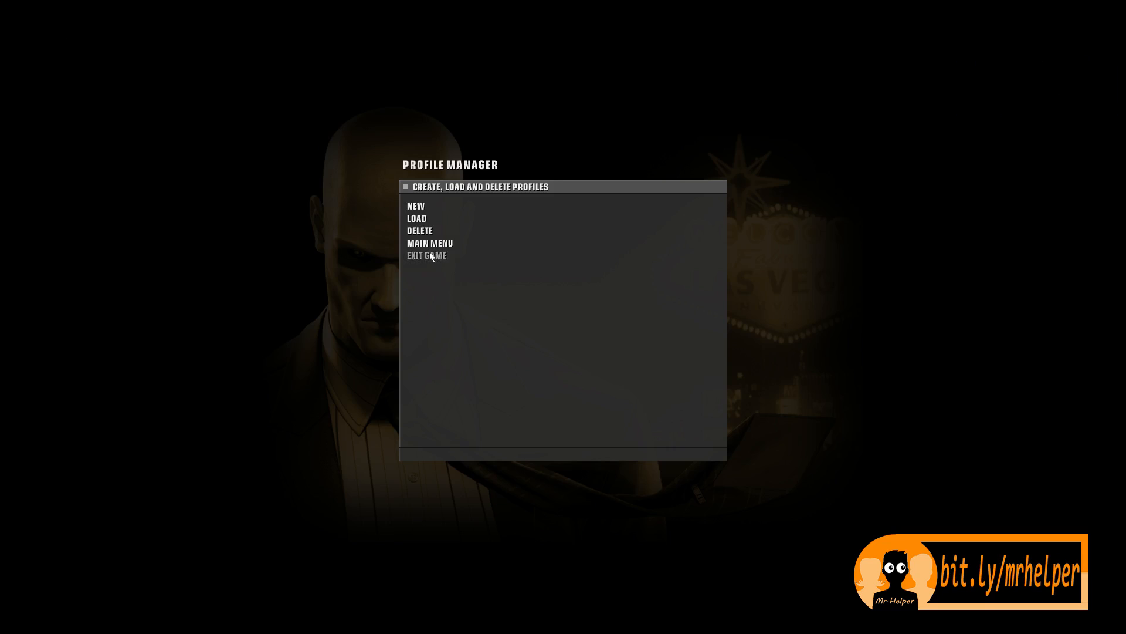
left_click(427, 255)
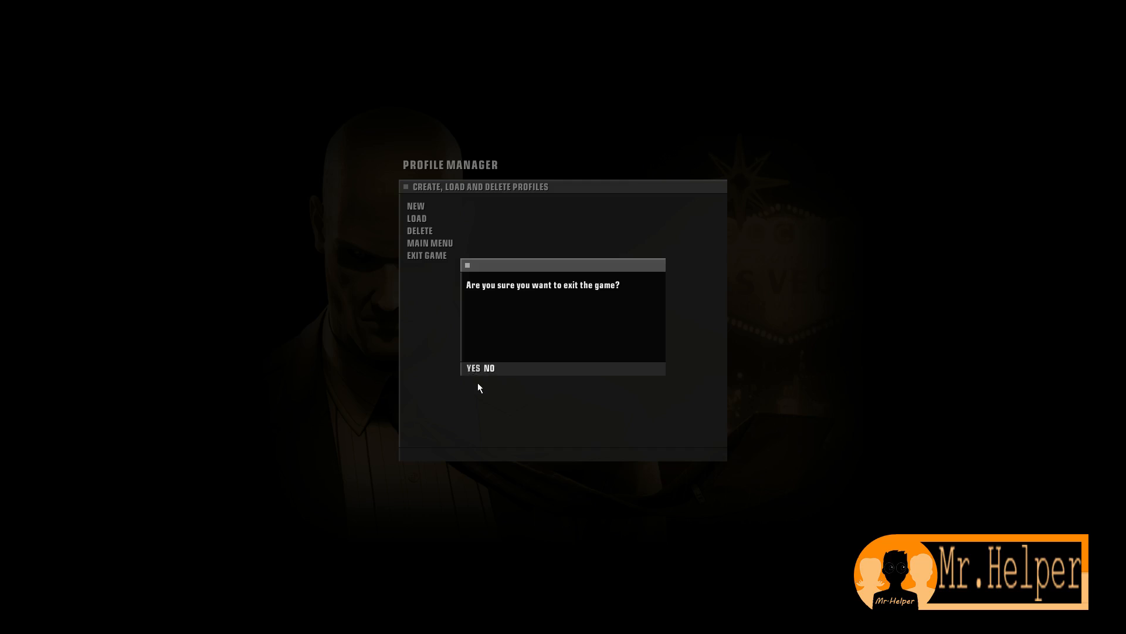
left_click(473, 367)
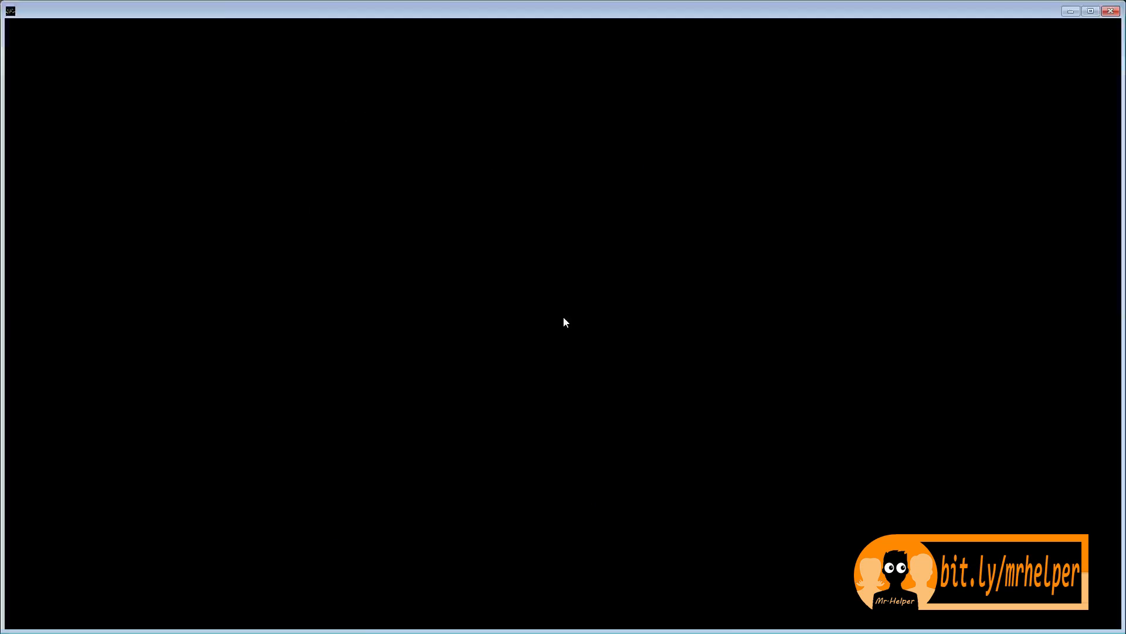